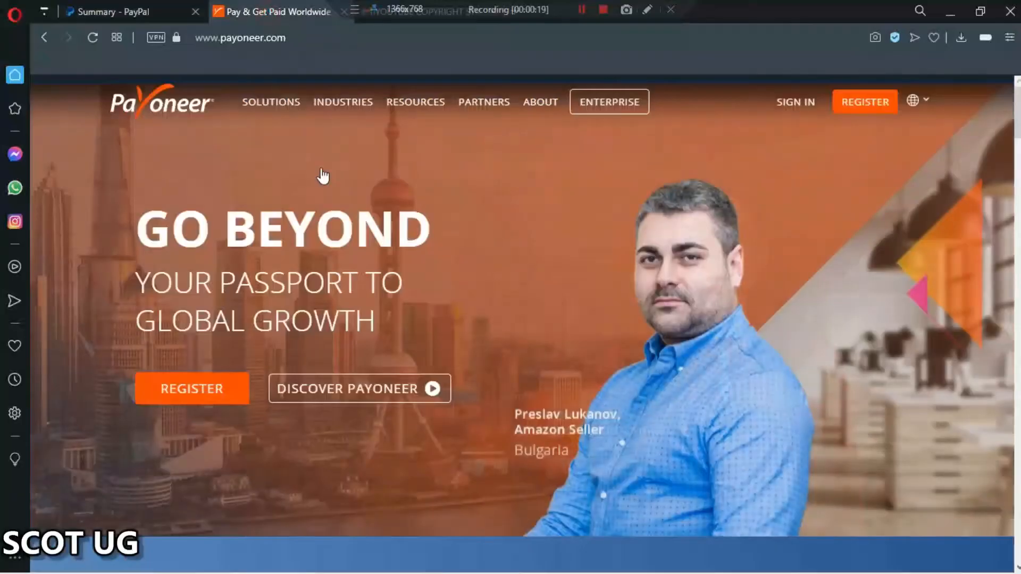
pyautogui.moveTo(345, 281)
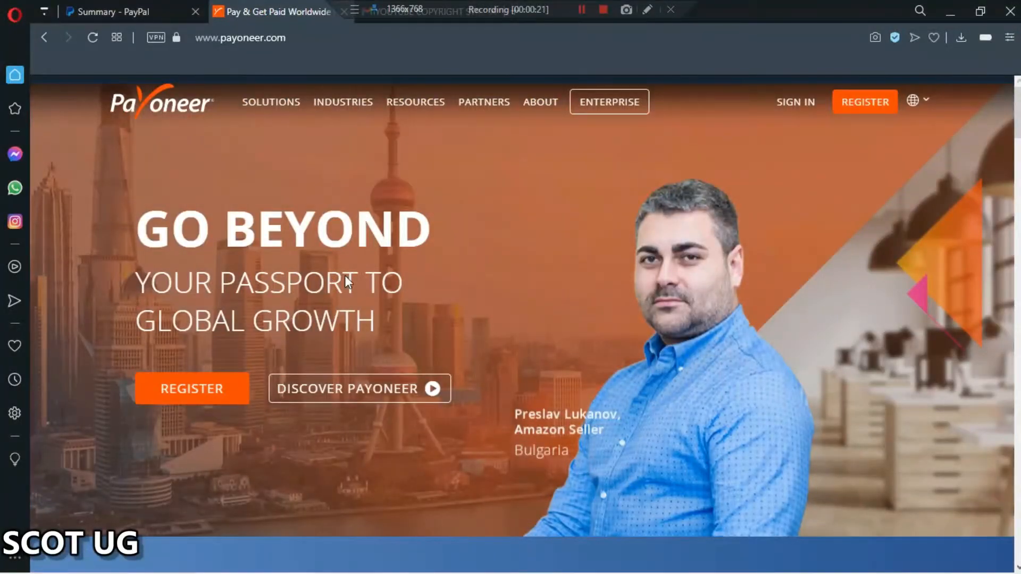
pyautogui.moveTo(424, 179)
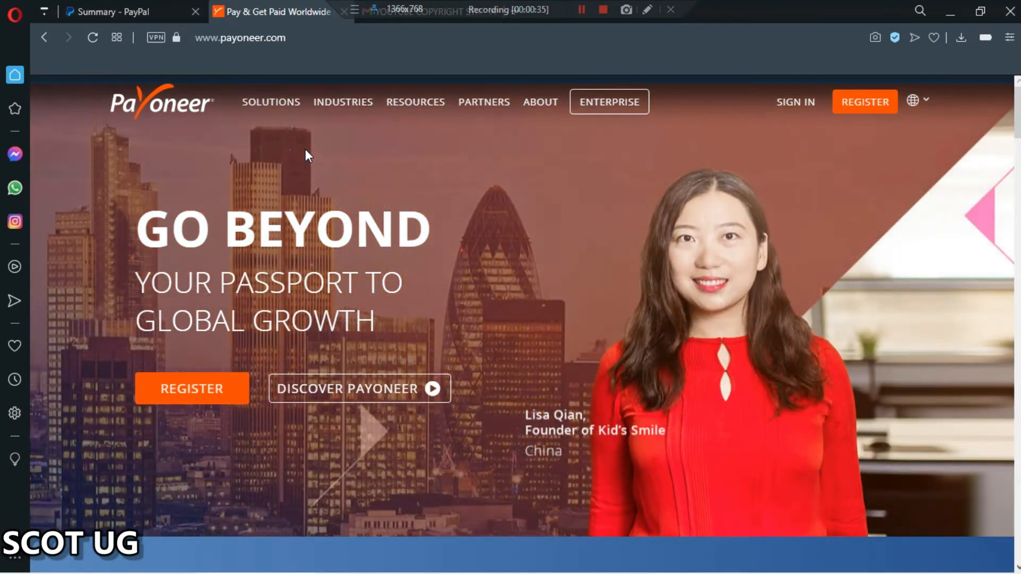
pyautogui.moveTo(516, 19)
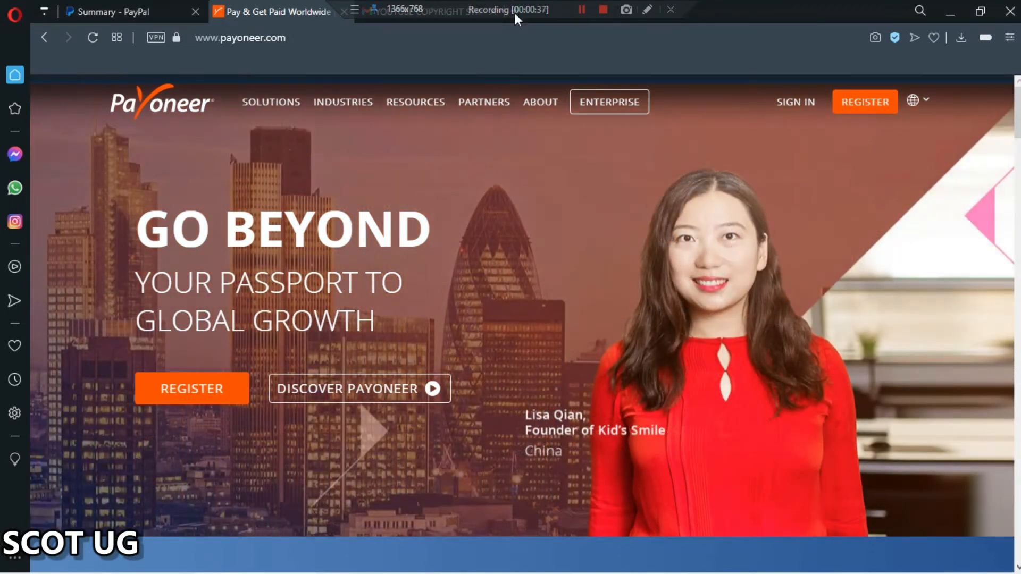
# Step: Go from the Payoneer home page to the account-type selection page via REGISTER
pyautogui.click(580, 9)
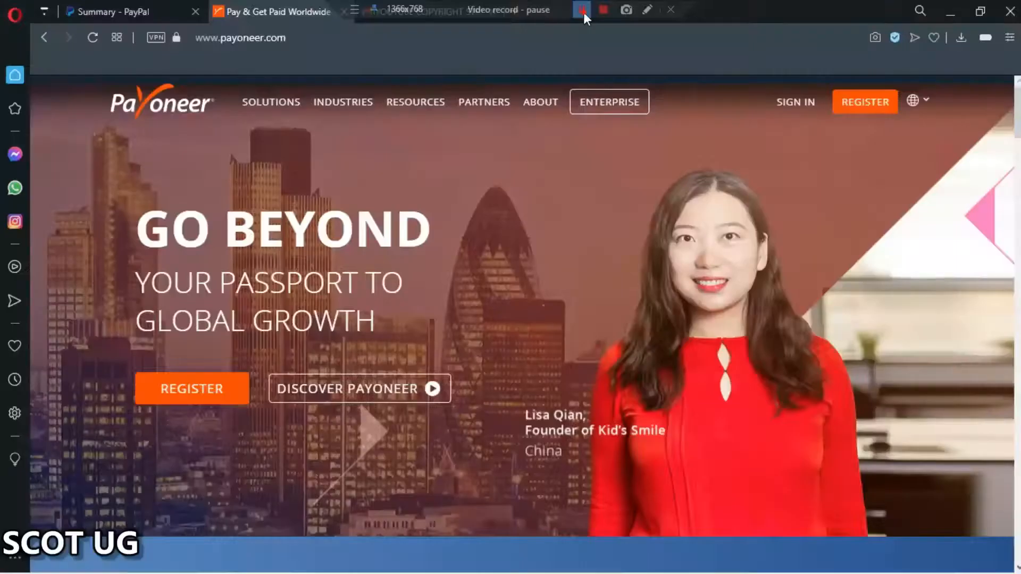
pyautogui.click(110, 11)
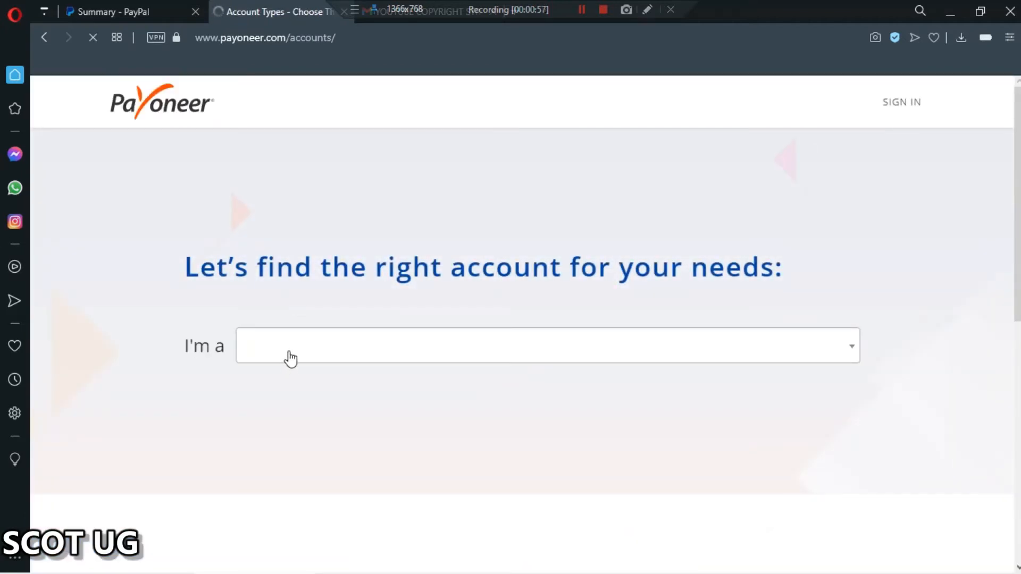
# Step: Choose 'Freelancer or SMB' as the account type and pick a purpose for signing up
pyautogui.click(547, 346)
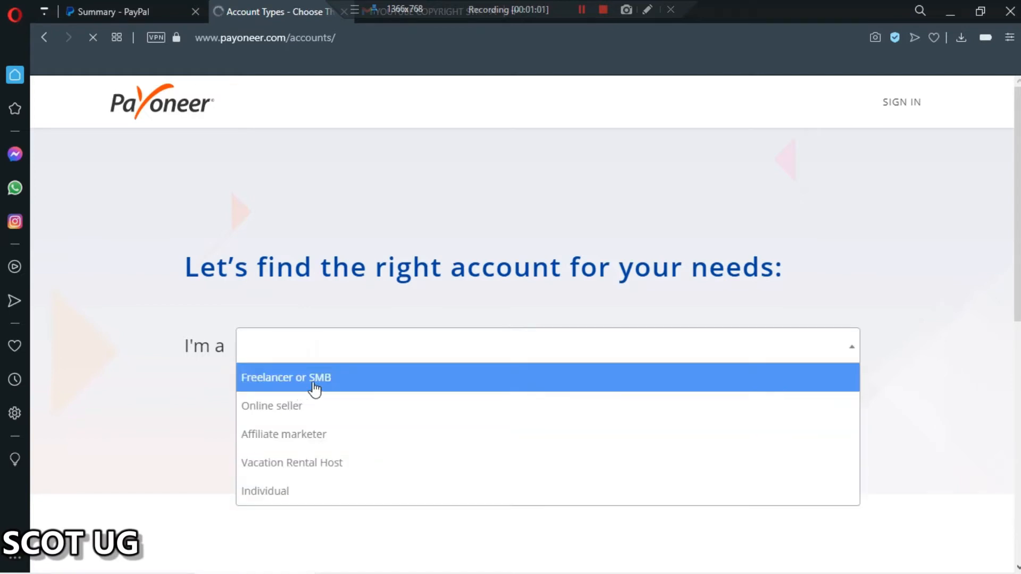
pyautogui.moveTo(291, 462)
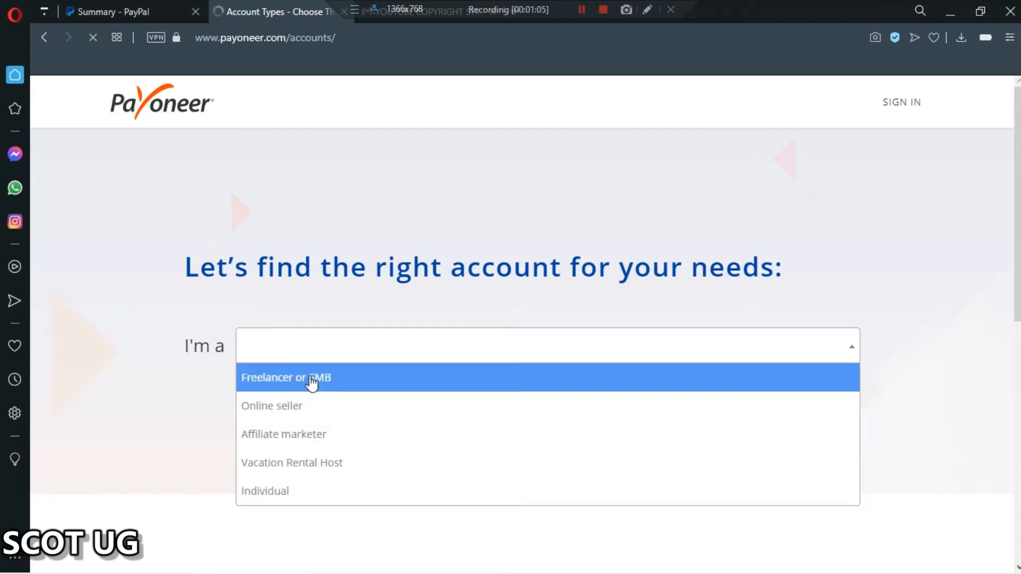
pyautogui.click(286, 377)
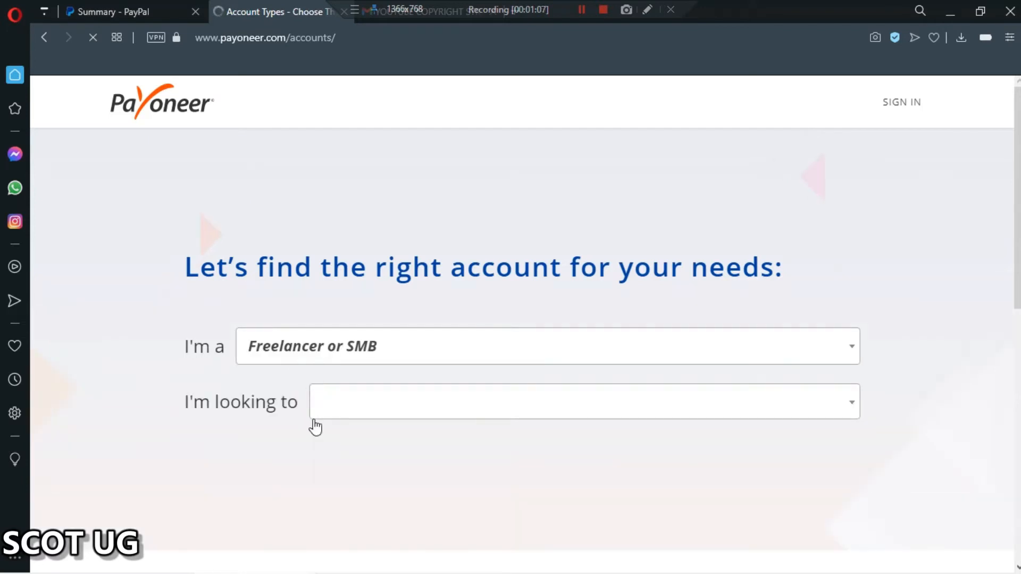
pyautogui.click(583, 401)
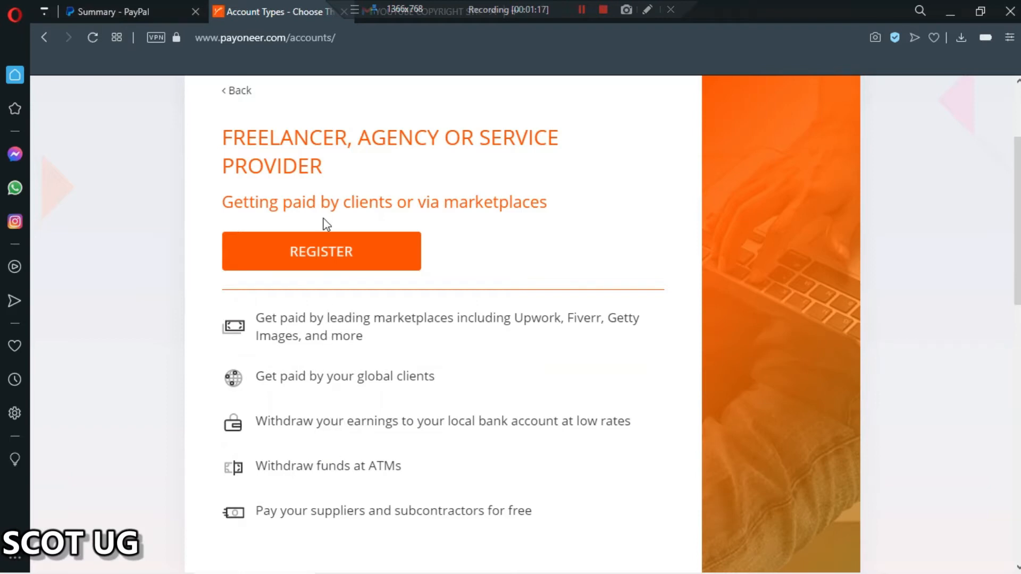
pyautogui.scroll(-3)
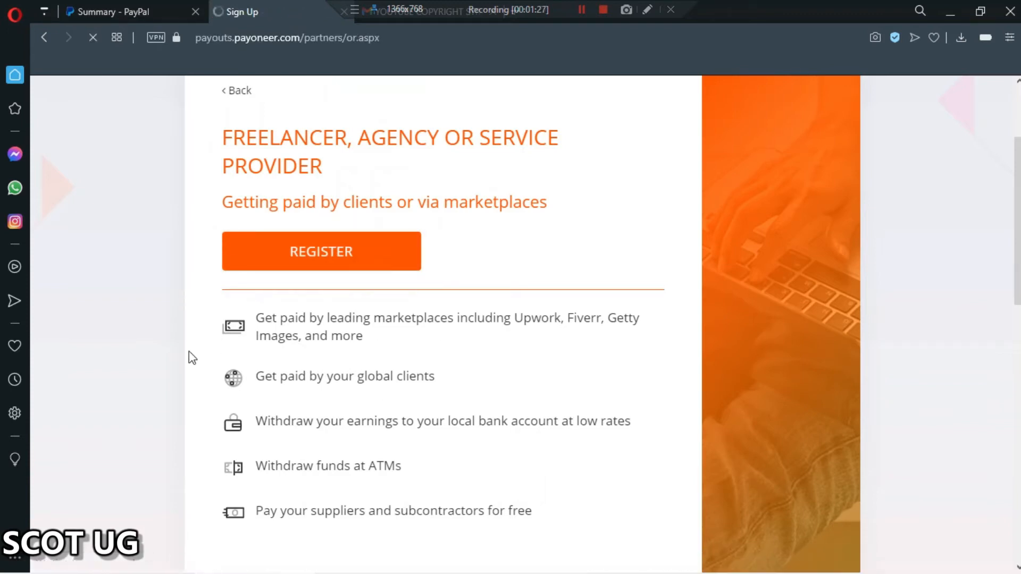
# Step: With Individual selected, fill in first and last name, email twice, and date of birth
pyautogui.click(321, 251)
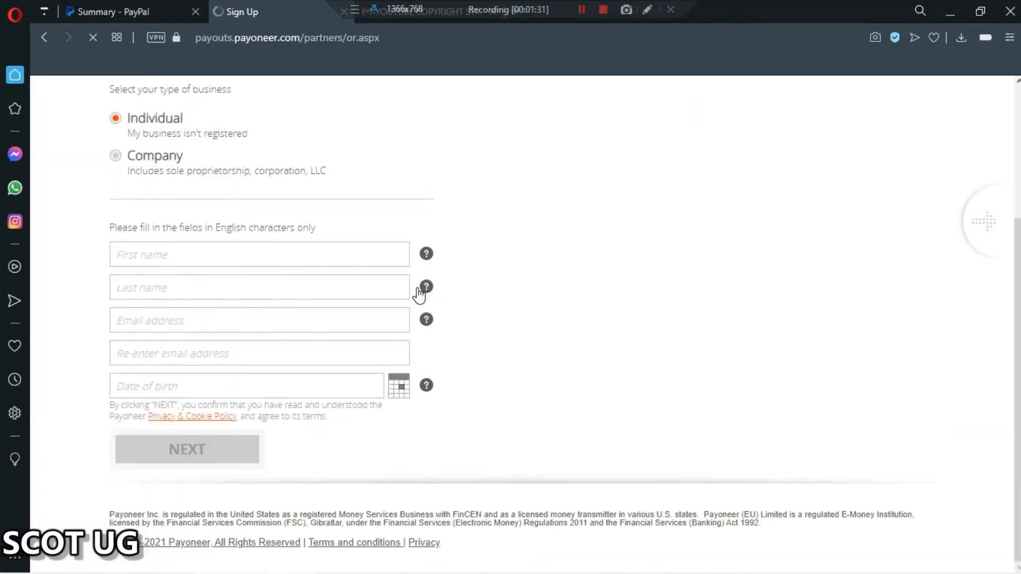
pyautogui.scroll(3)
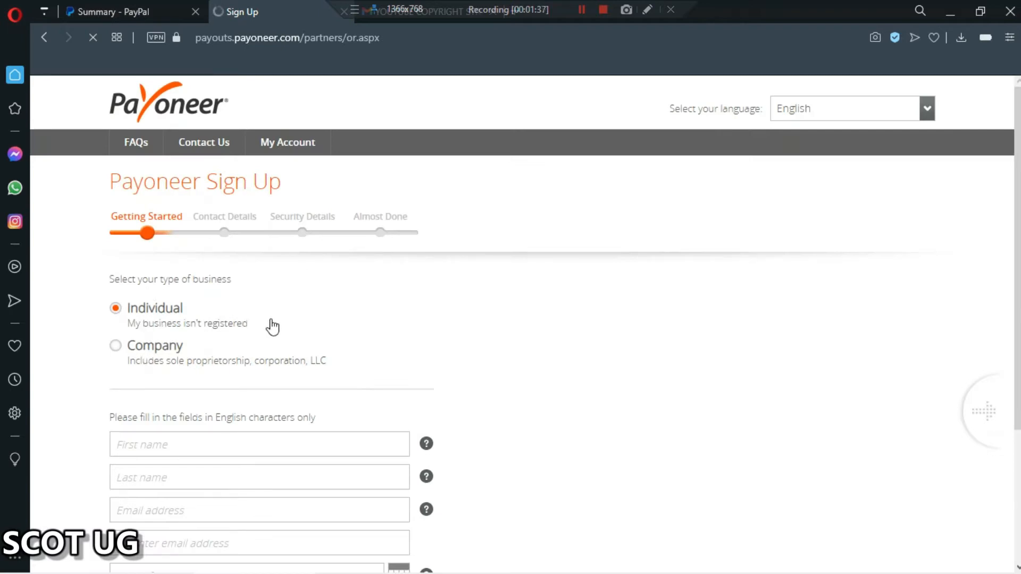
pyautogui.scroll(-3)
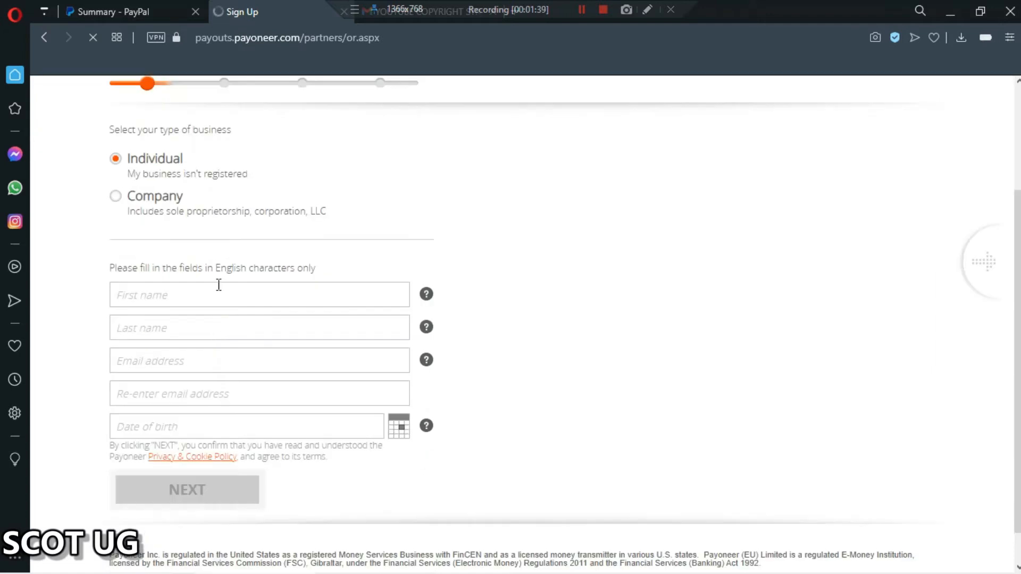
pyautogui.moveTo(163, 262)
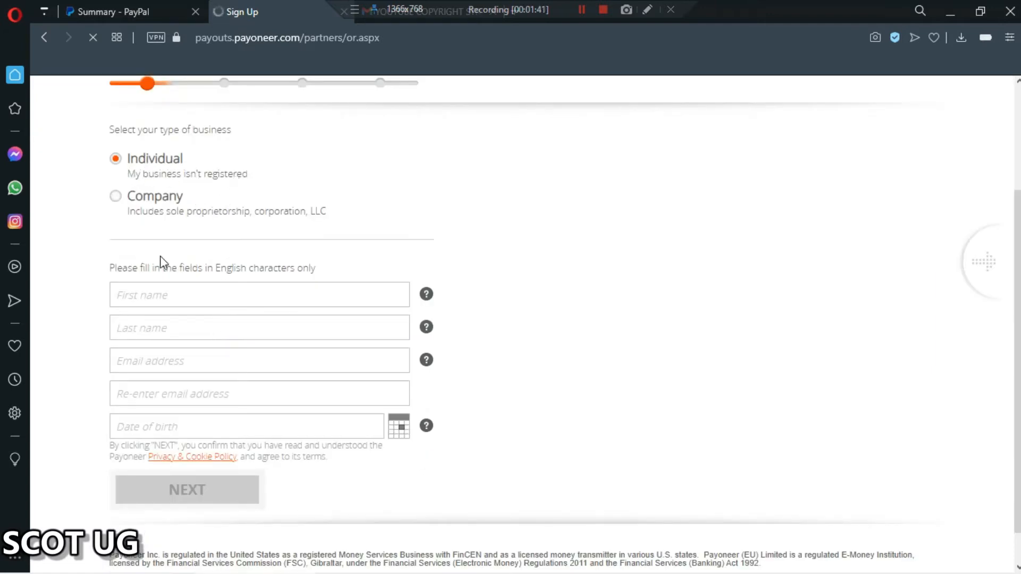
pyautogui.click(258, 255)
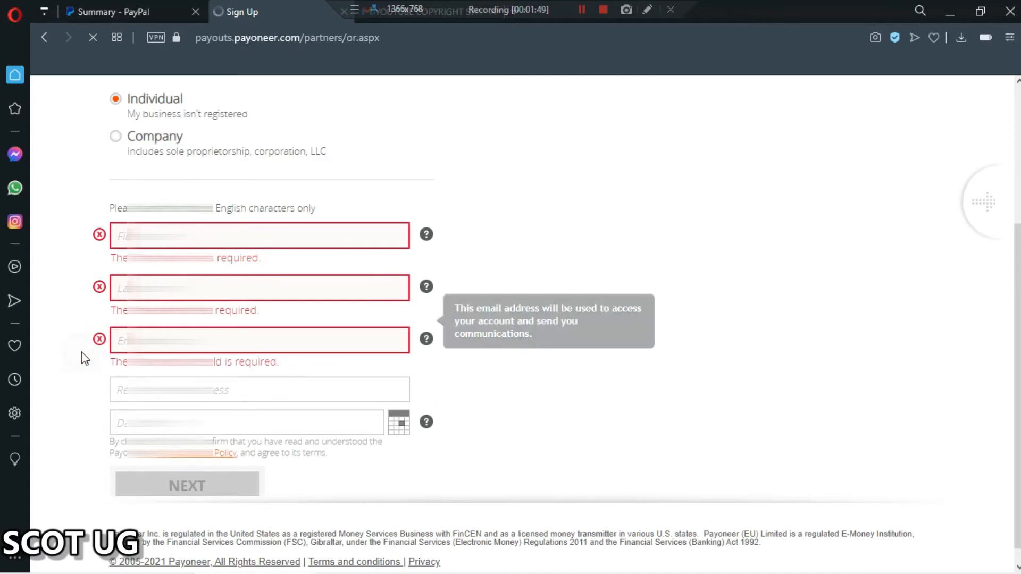
pyautogui.scroll(-3)
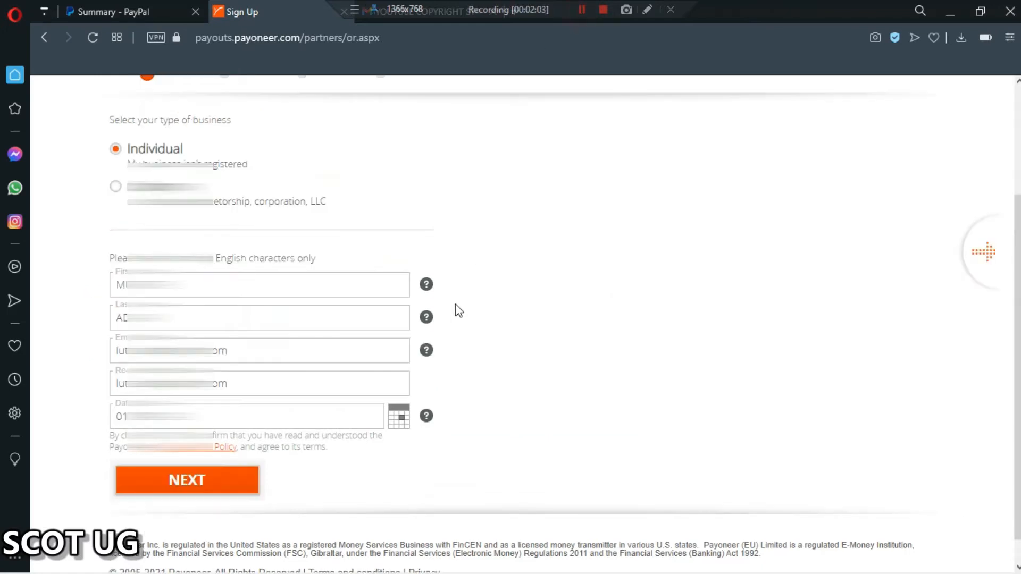
pyautogui.moveTo(488, 302)
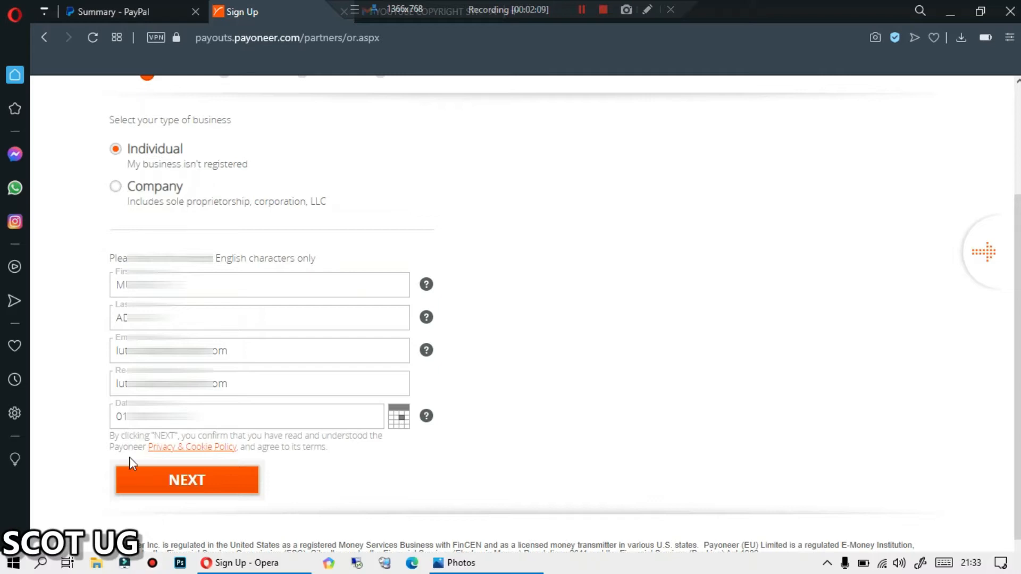
# Step: Submit the personal details with captcha code 'XPB', which is rejected as invalid
pyautogui.click(187, 479)
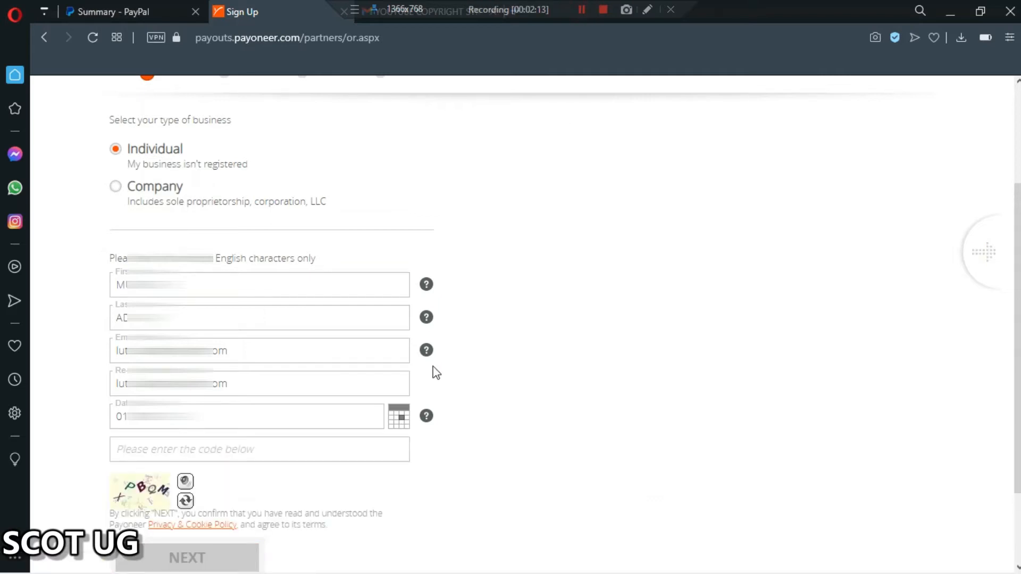
pyautogui.click(259, 450)
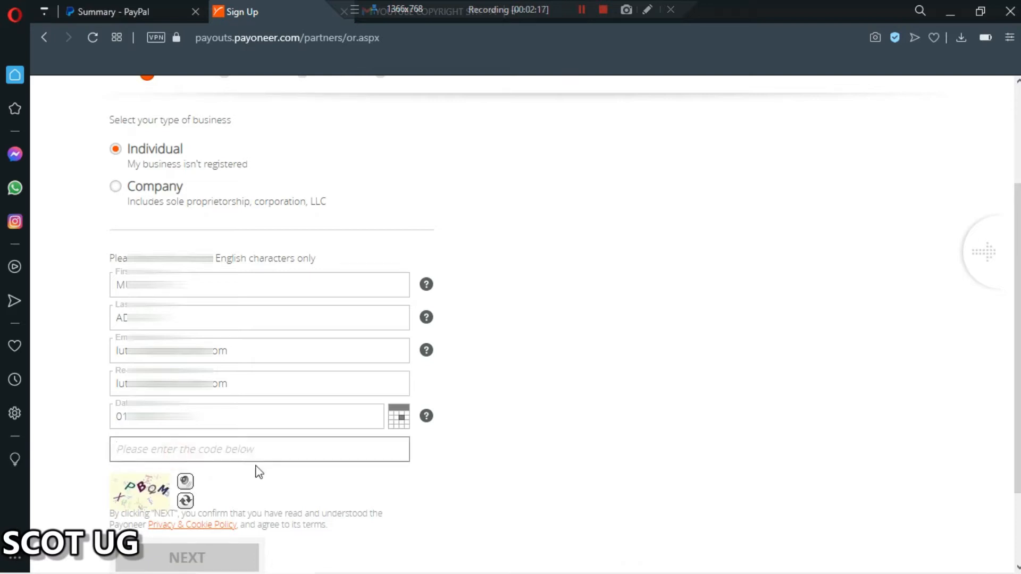
pyautogui.write('X')
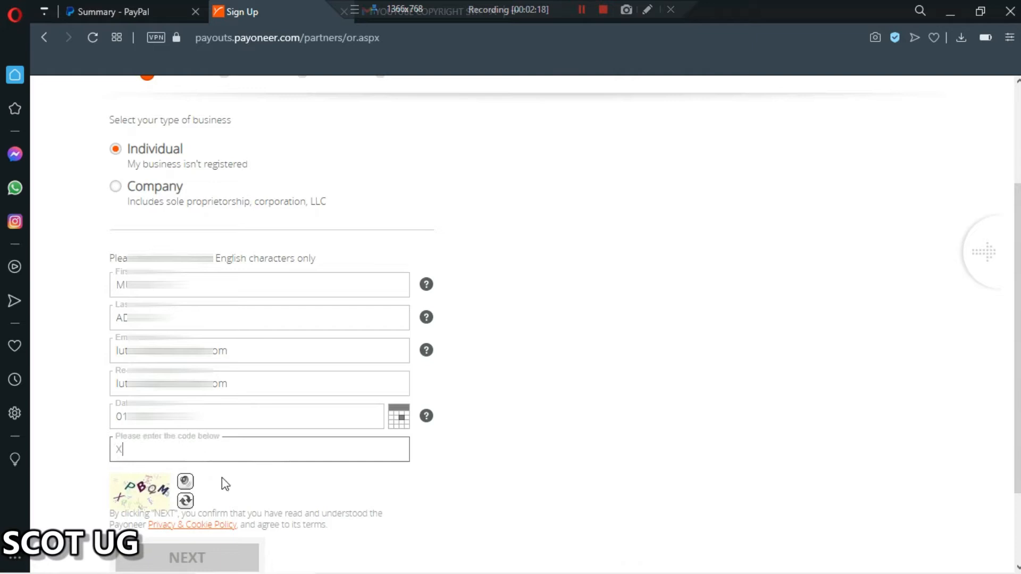
pyautogui.write('PBOM')
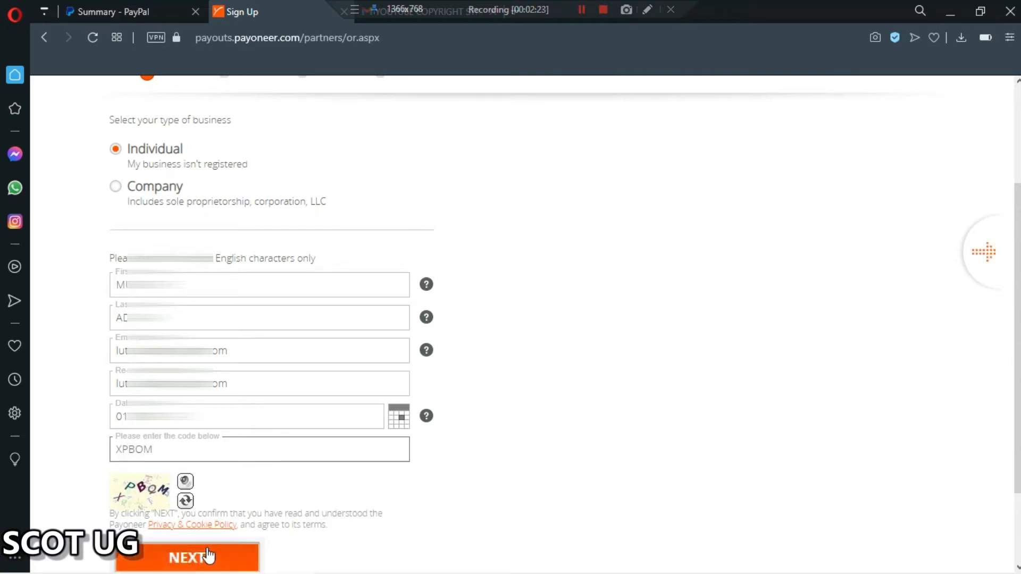
pyautogui.click(186, 557)
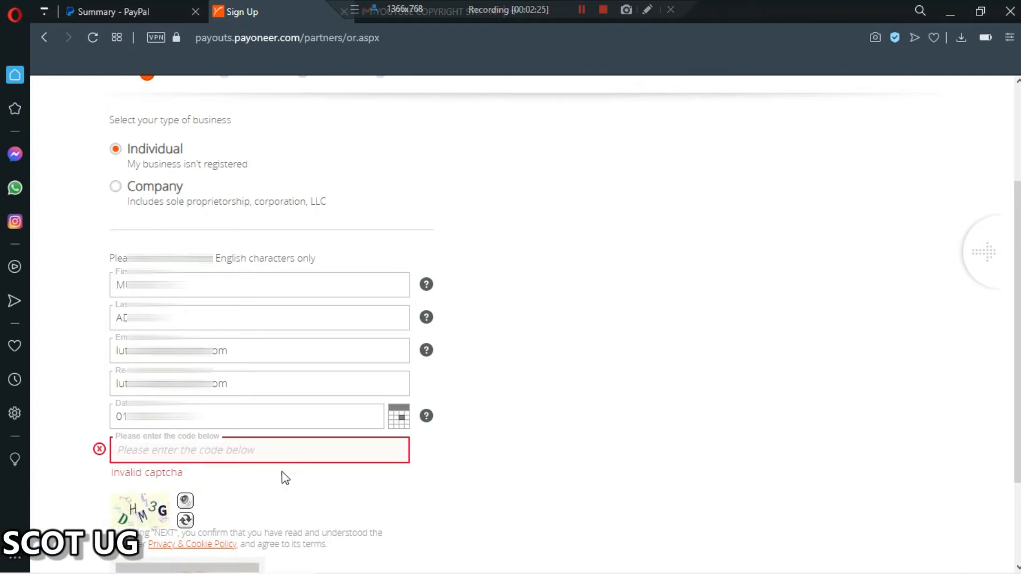
# Step: Re-enter the new captcha code 'dDHM3' to advance to Contact Details
pyautogui.click(259, 449)
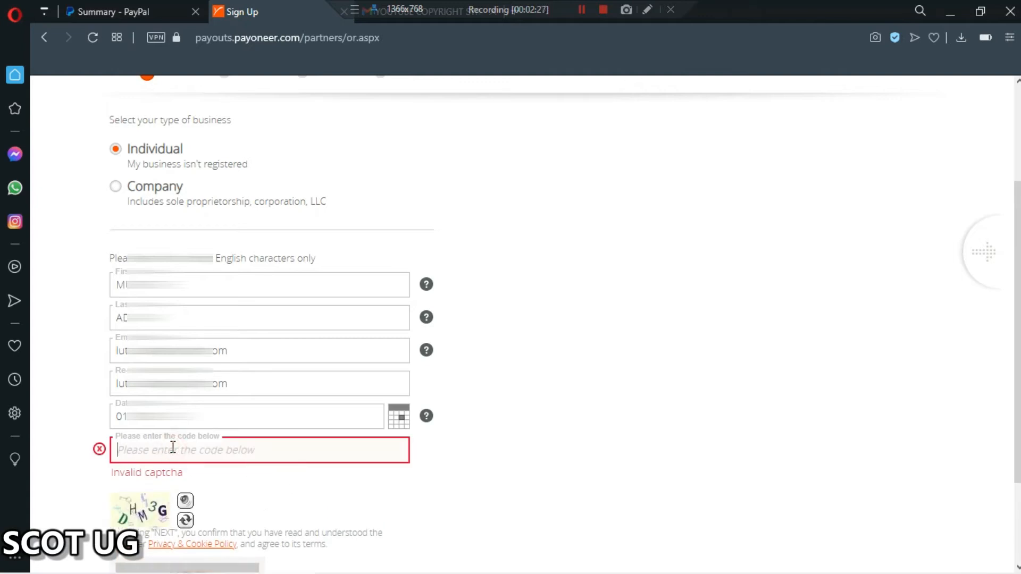
pyautogui.write('d')
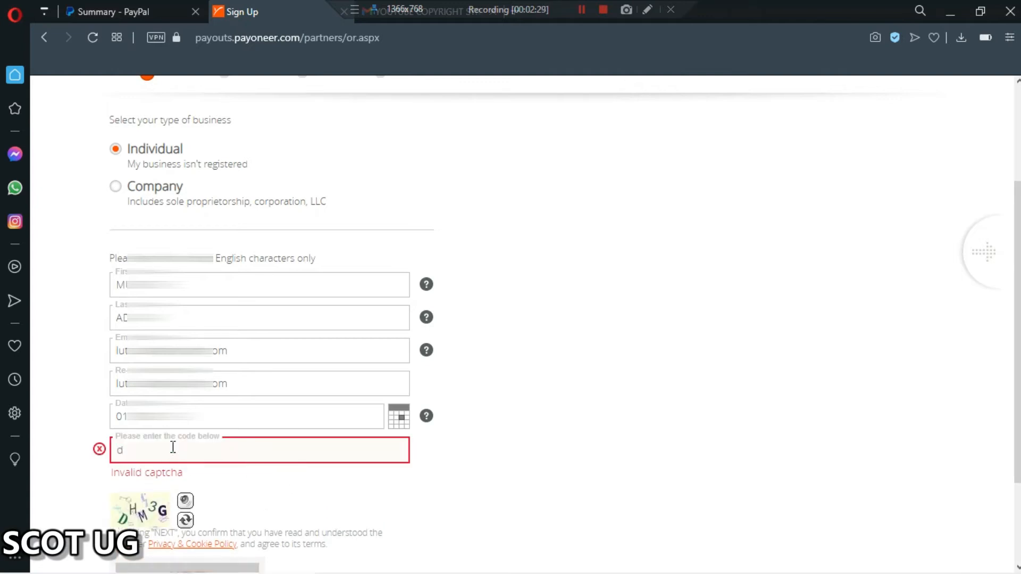
pyautogui.write('D')
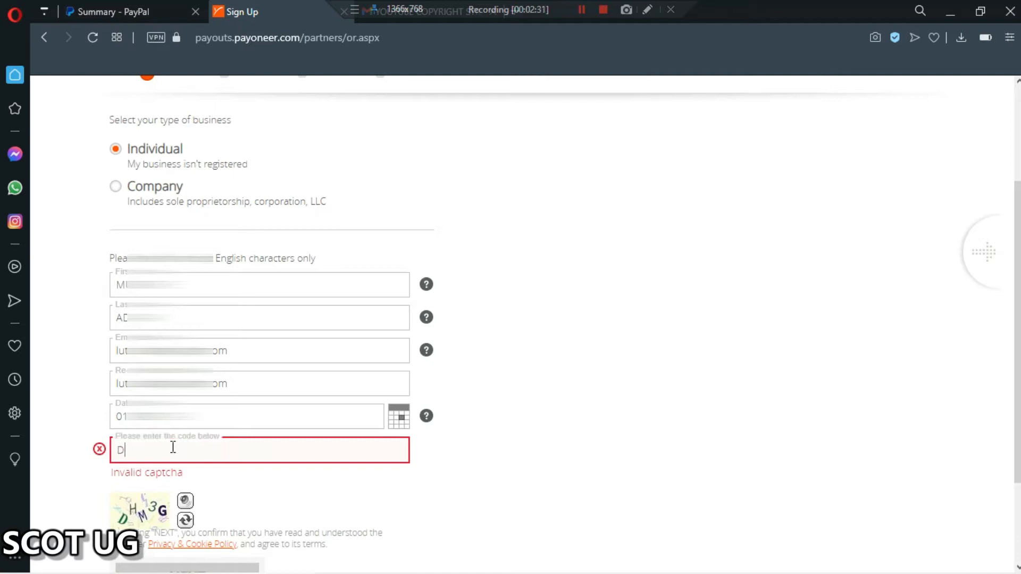
pyautogui.write('HM3')
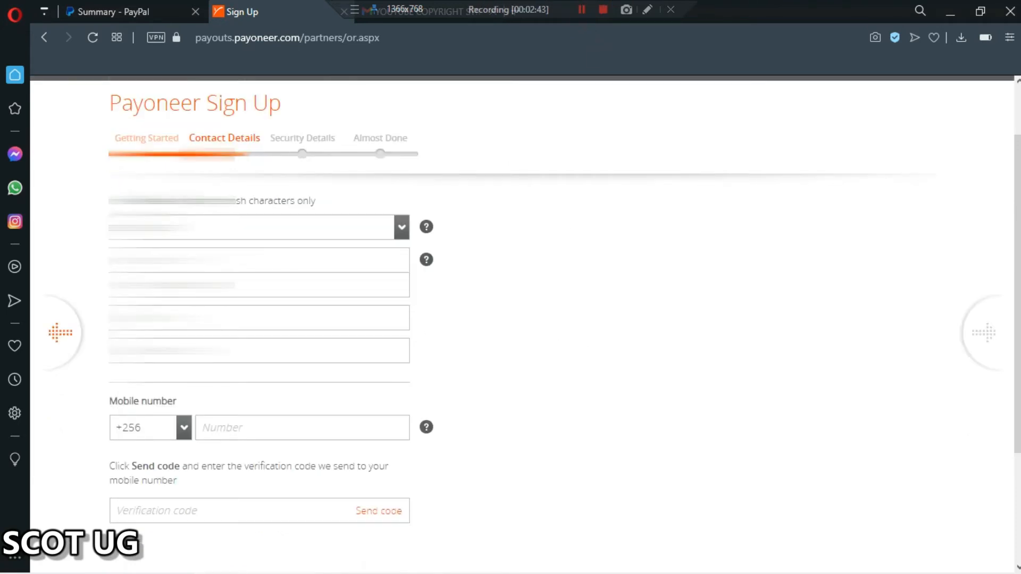
# Step: Set the country of residence to Uganda and fill in the residential address lines
pyautogui.click(401, 227)
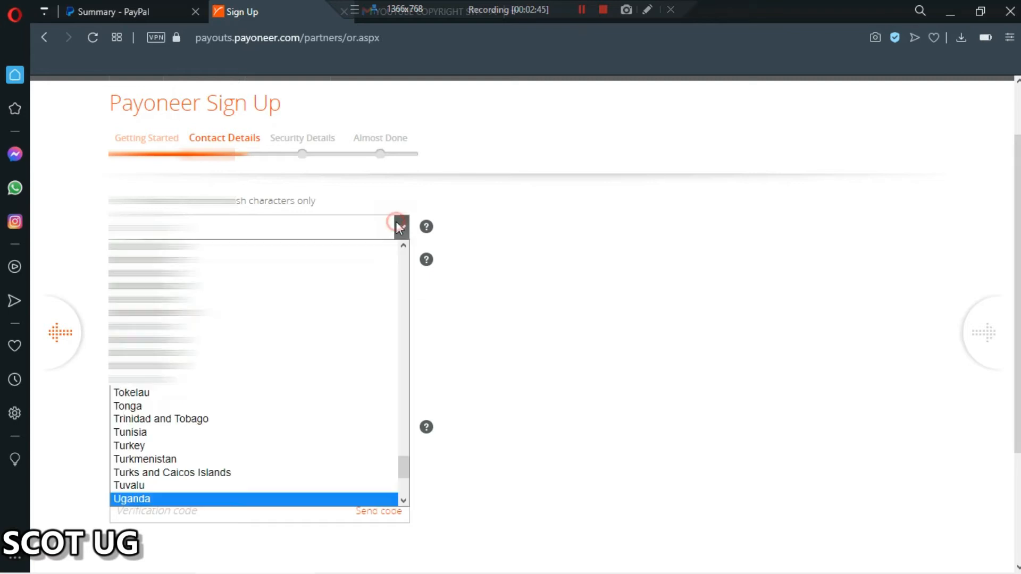
pyautogui.moveTo(426, 226)
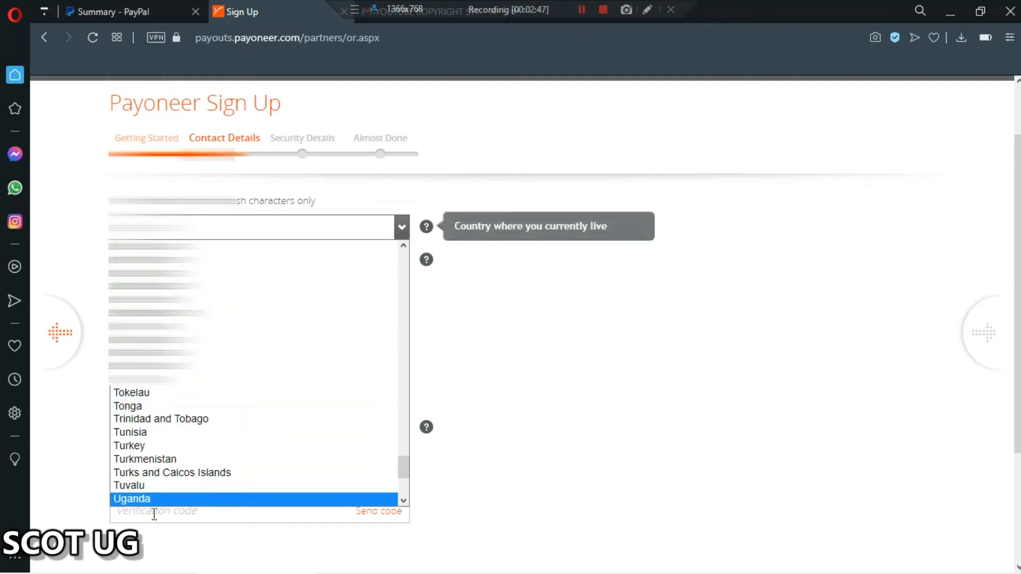
pyautogui.click(131, 499)
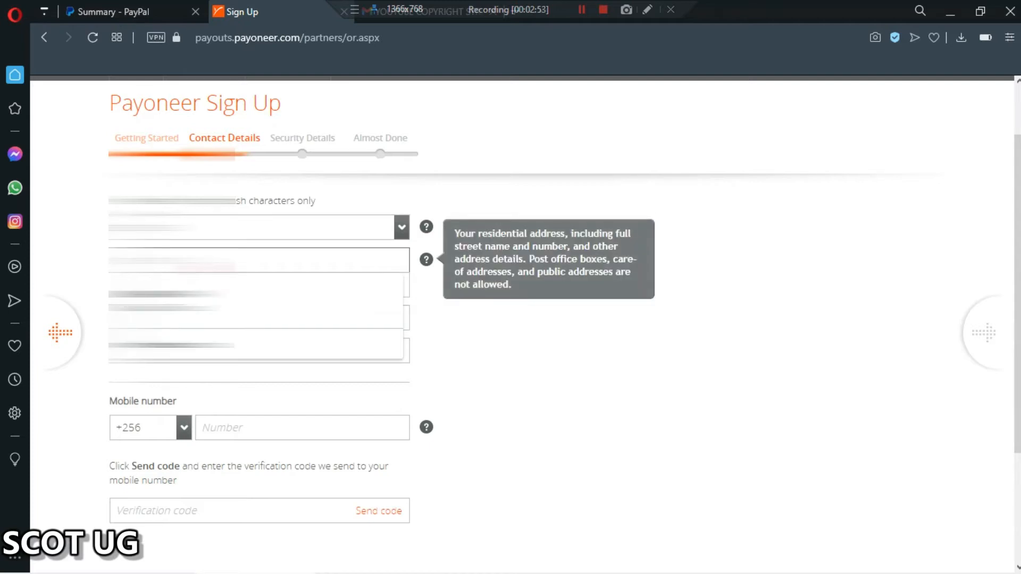
pyautogui.click(580, 10)
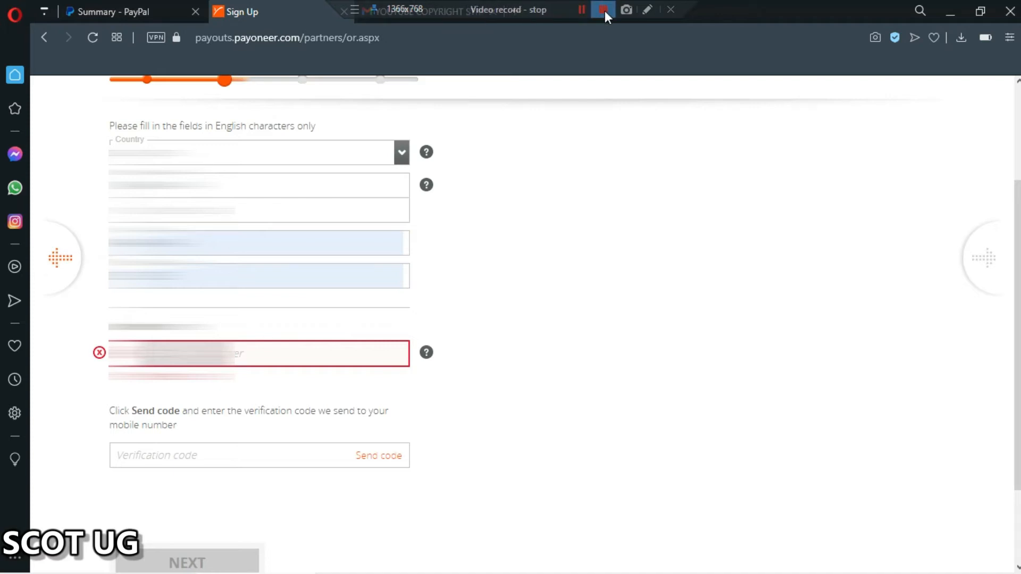
pyautogui.click(602, 10)
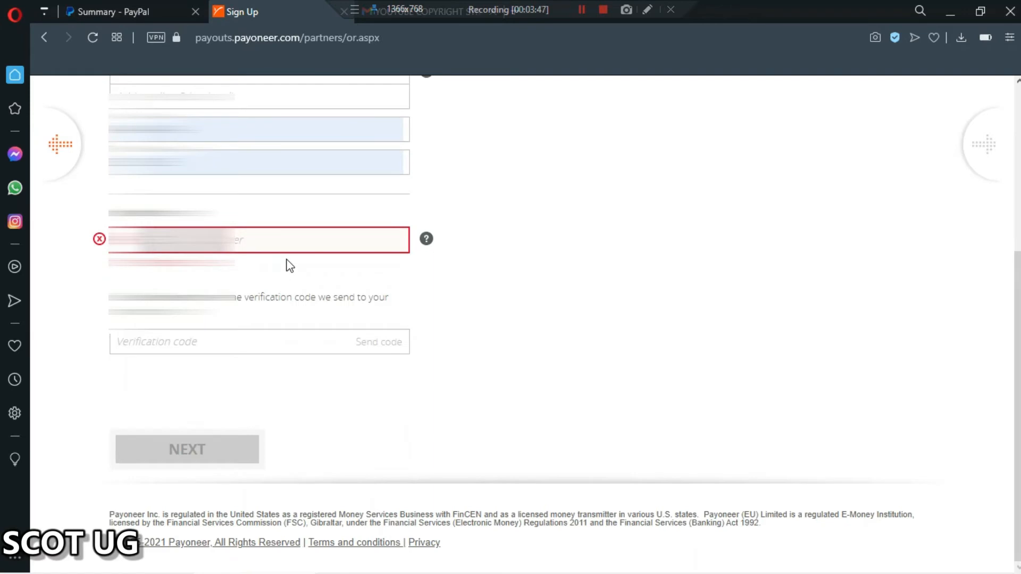
pyautogui.moveTo(300, 268)
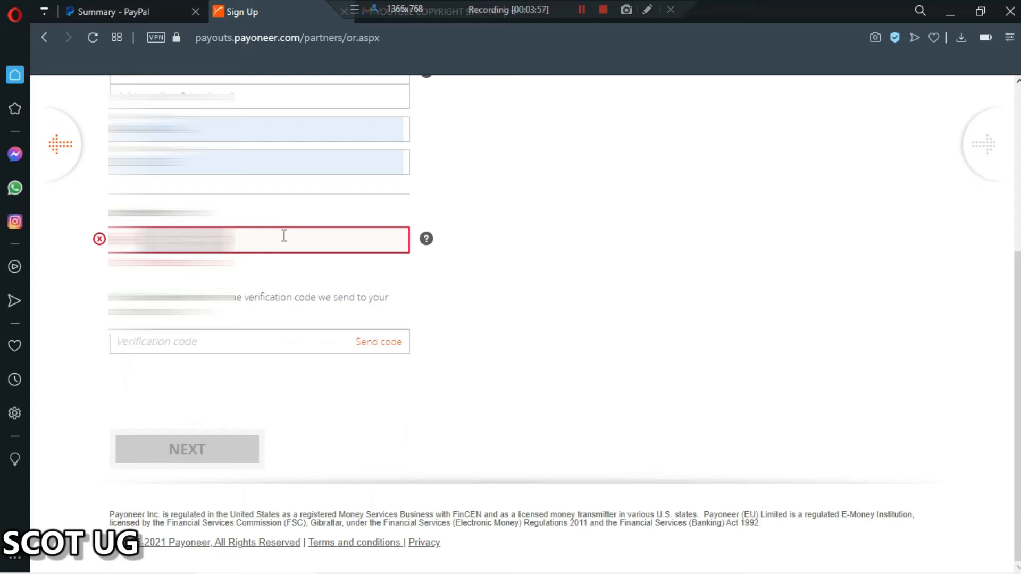
pyautogui.write('4454')
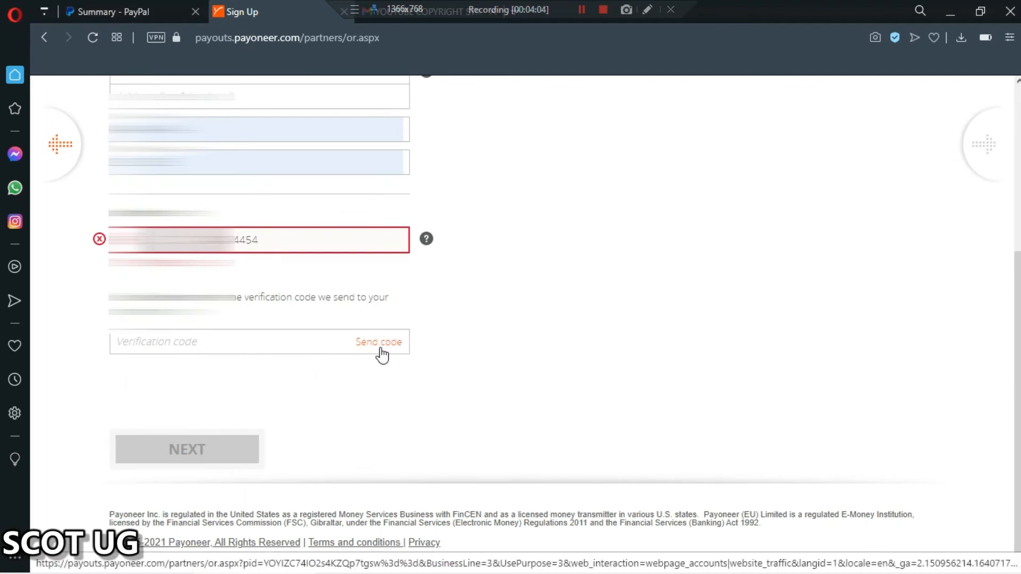
pyautogui.click(378, 342)
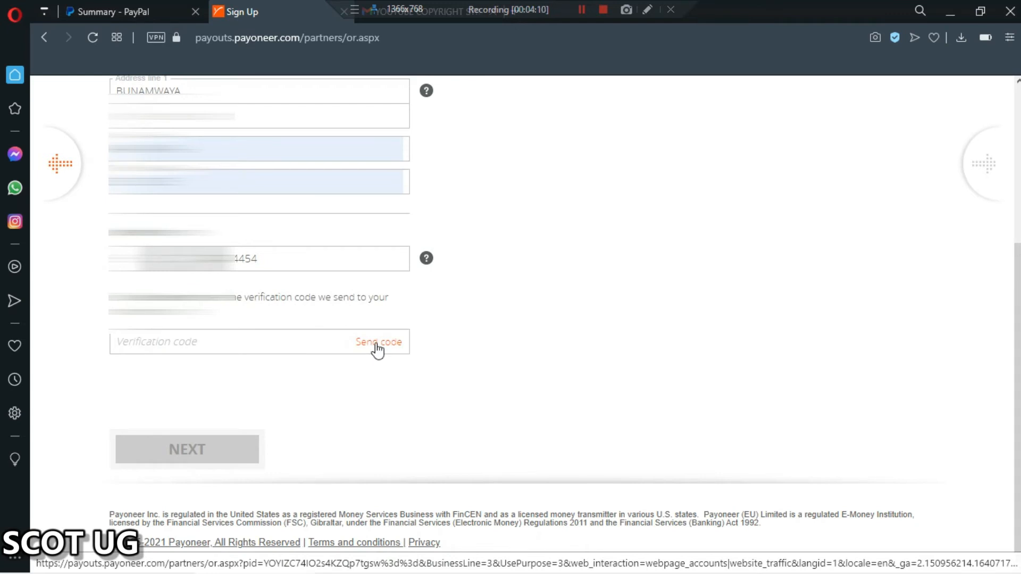
pyautogui.click(379, 342)
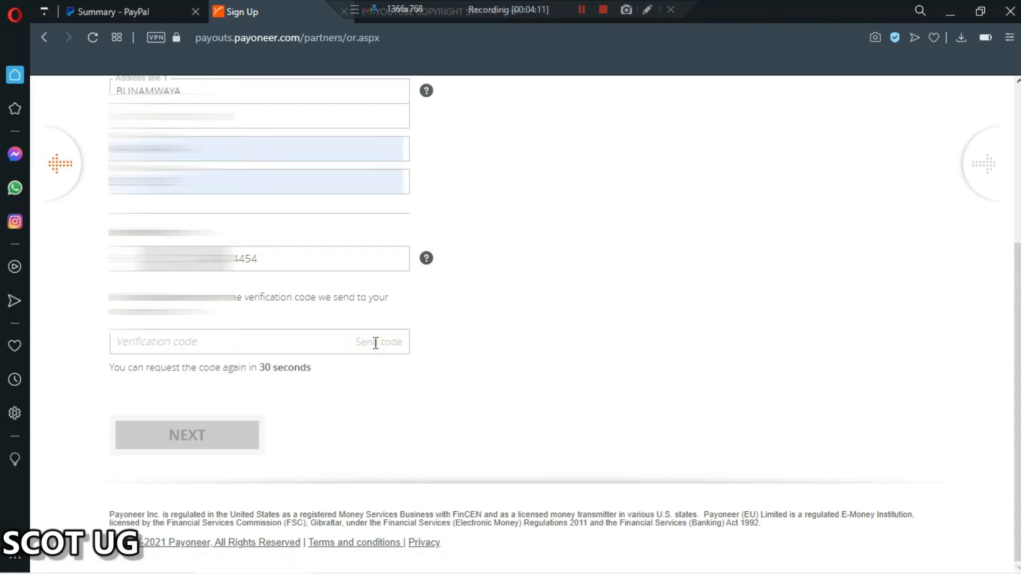
pyautogui.click(195, 342)
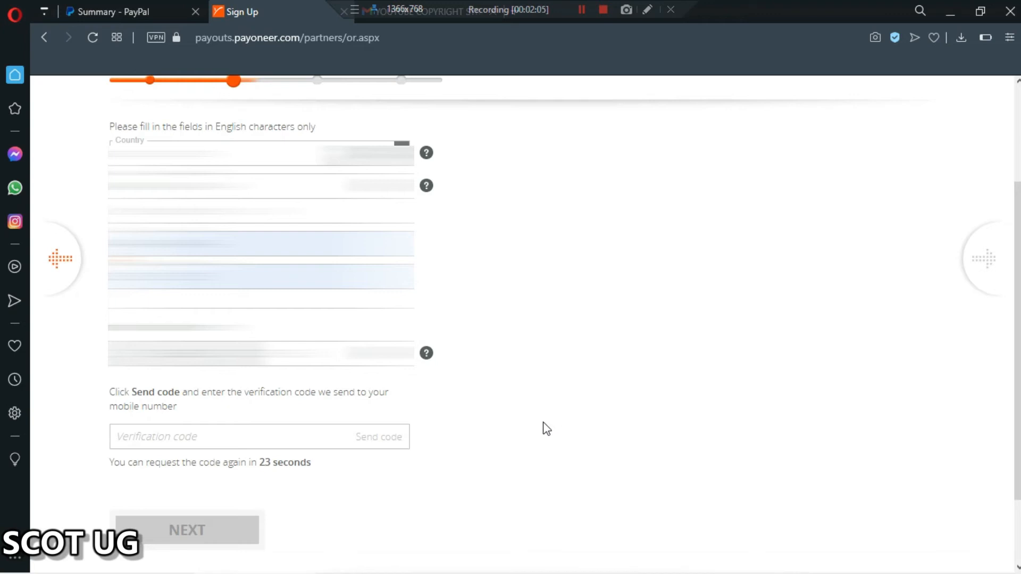
pyautogui.click(254, 436)
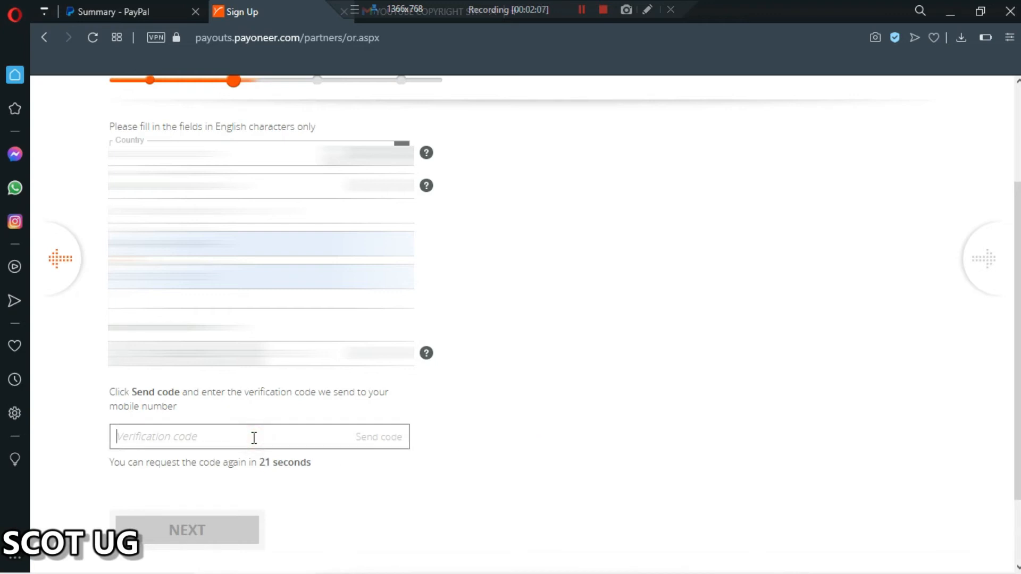
pyautogui.write('578828')
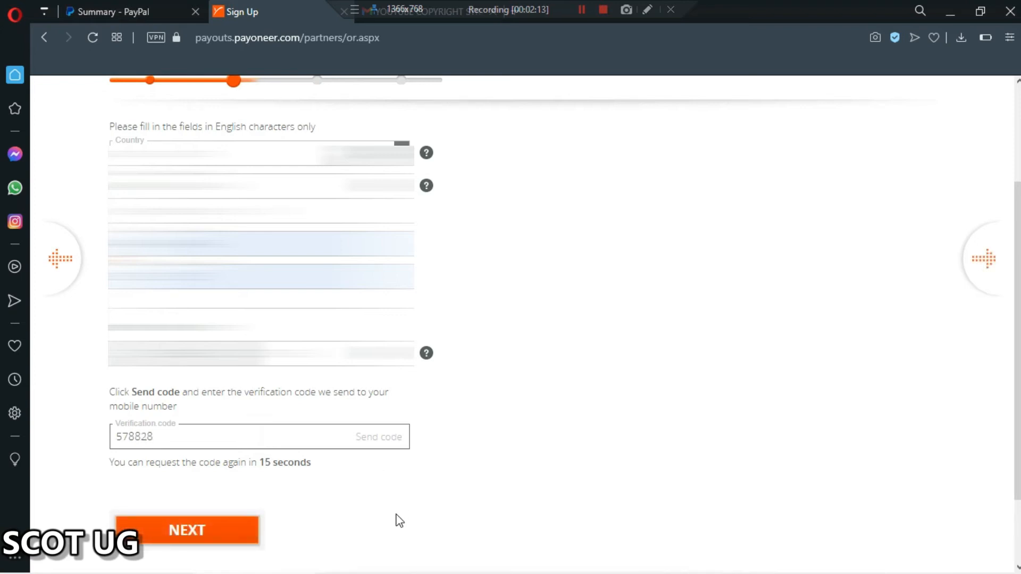
pyautogui.moveTo(240, 539)
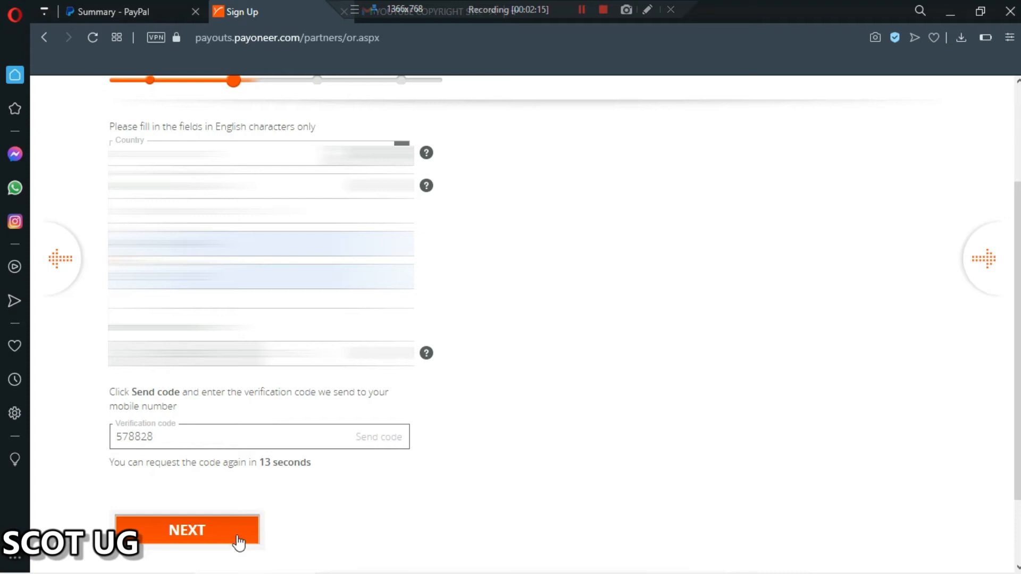
# Step: Continue to the security details step and enter the account password twice
pyautogui.click(187, 530)
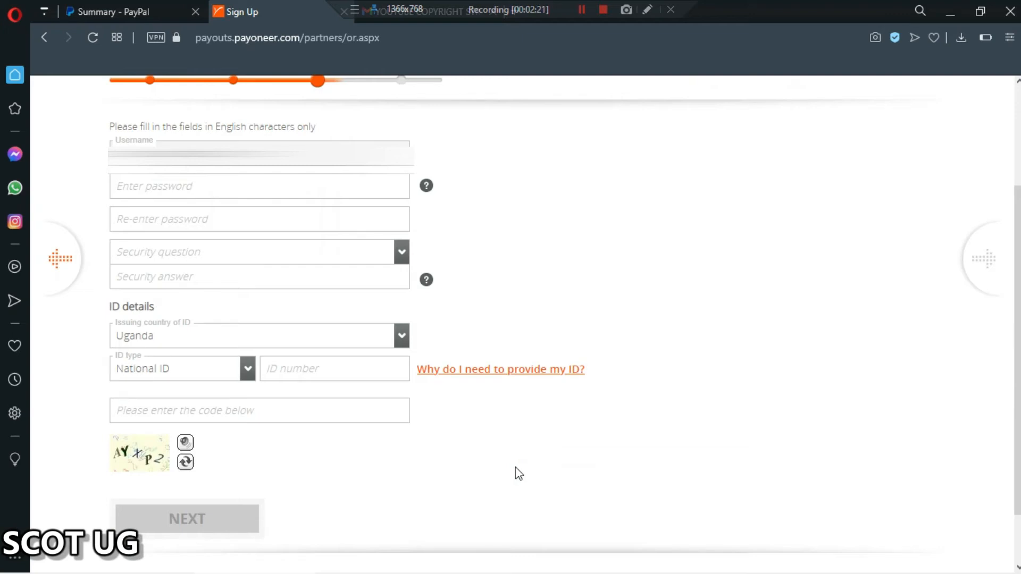
pyautogui.moveTo(481, 419)
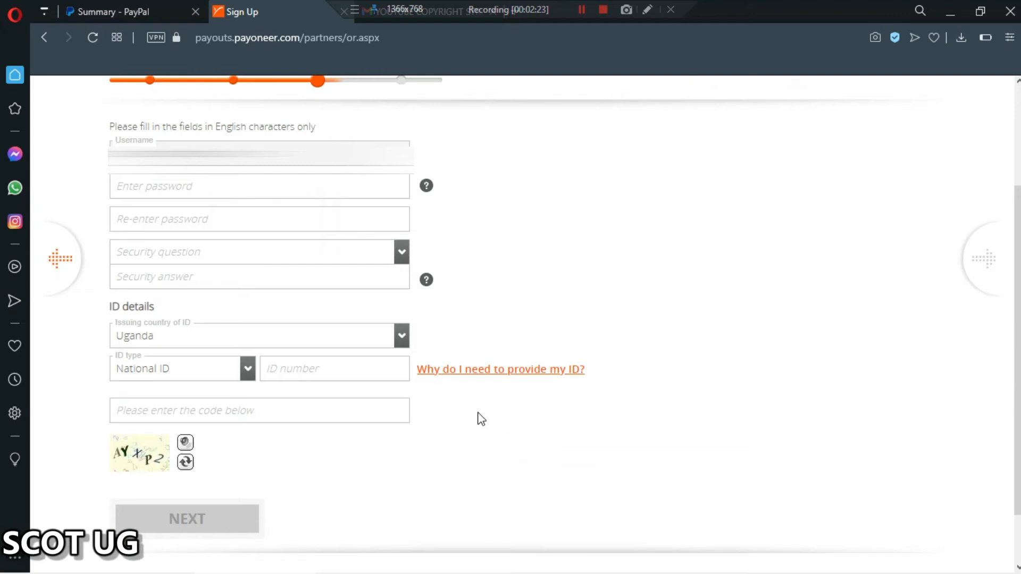
pyautogui.click(259, 187)
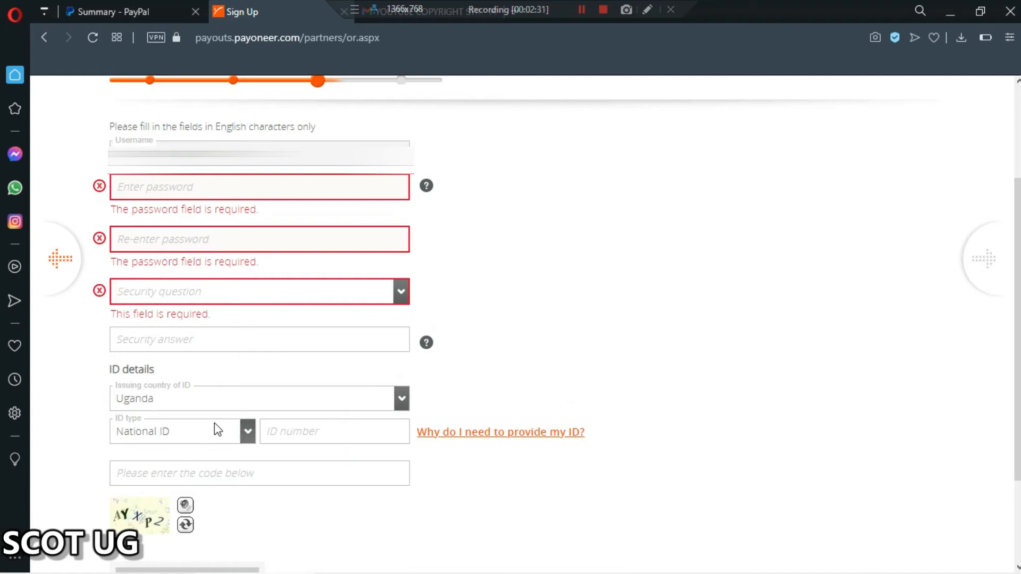
pyautogui.moveTo(546, 331)
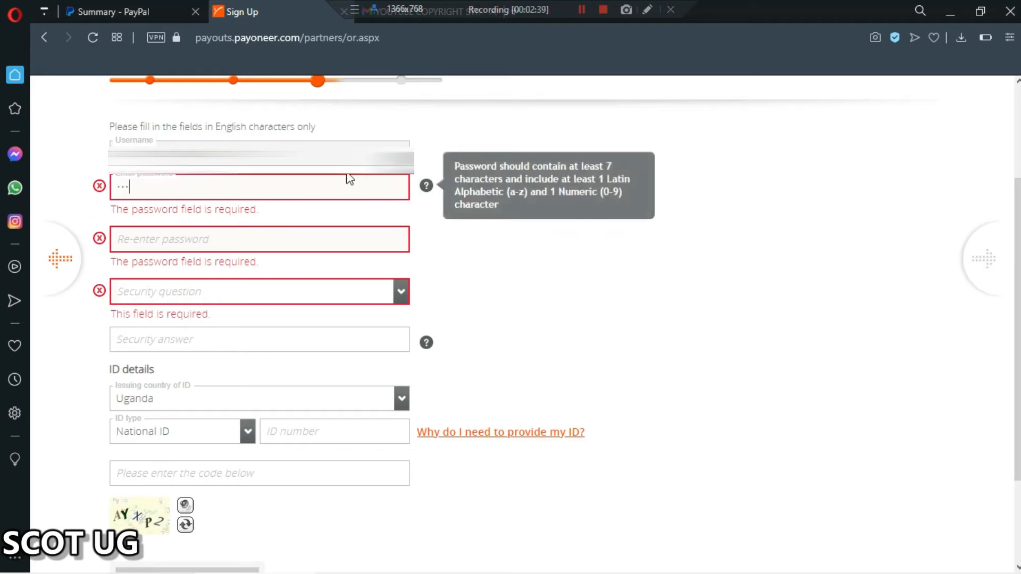
pyautogui.write('•')
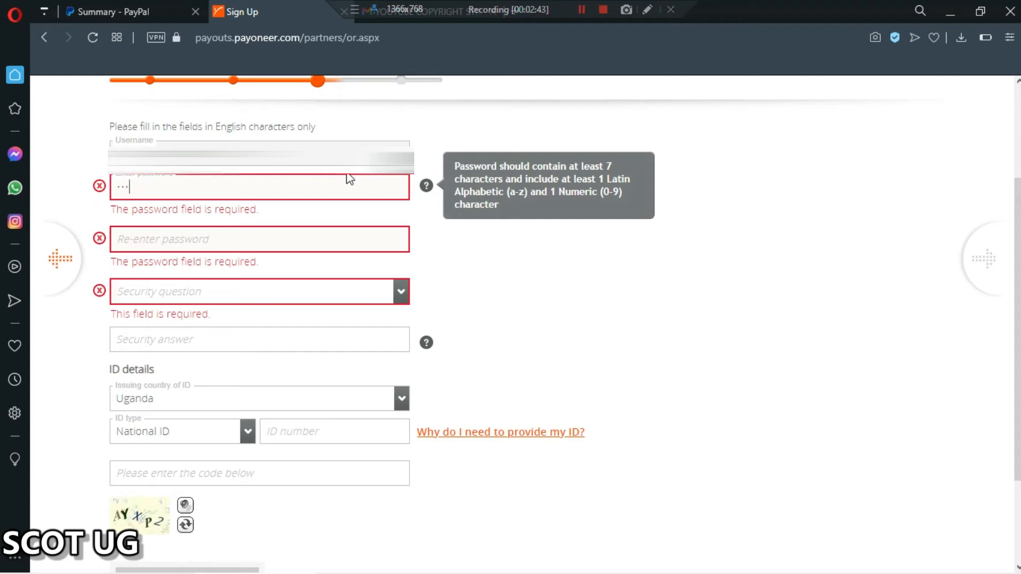
pyautogui.write('password')
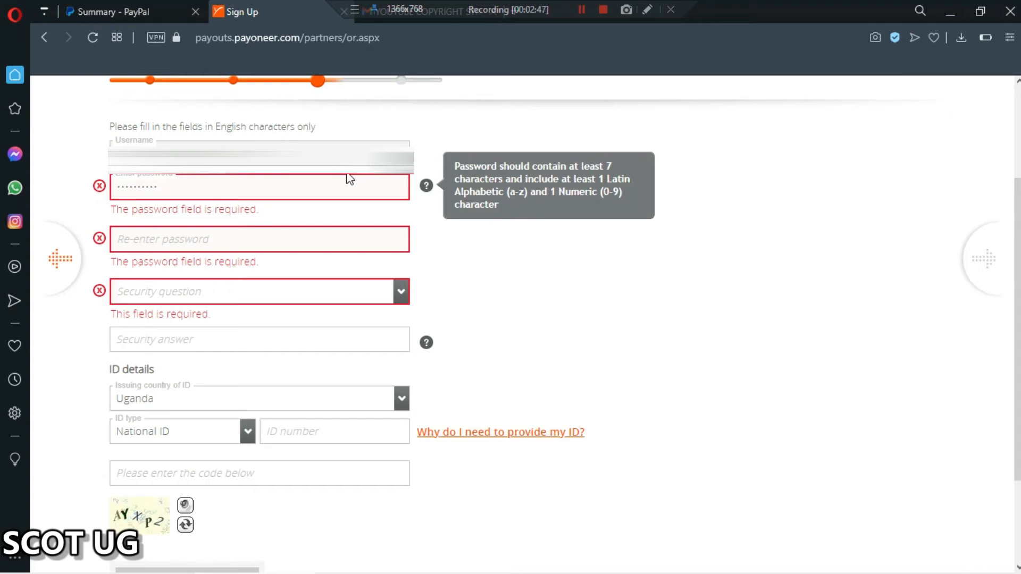
pyautogui.click(258, 186)
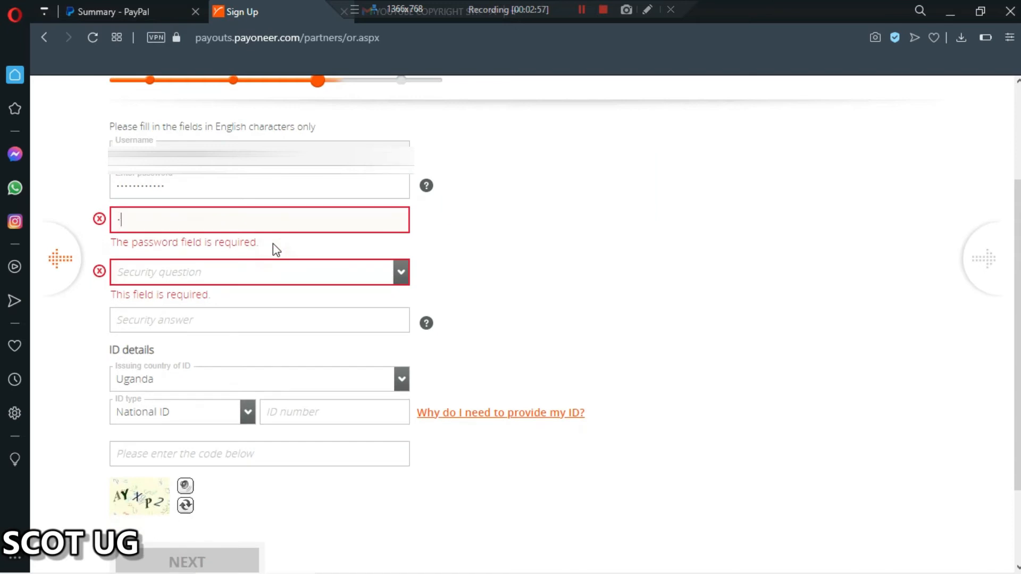
pyautogui.write('••••••')
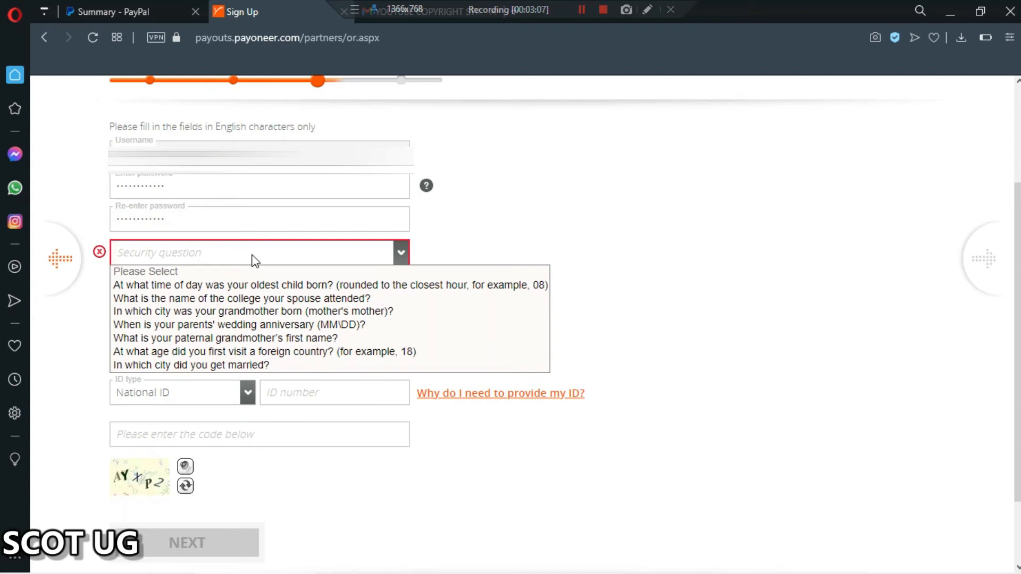
pyautogui.moveTo(241, 298)
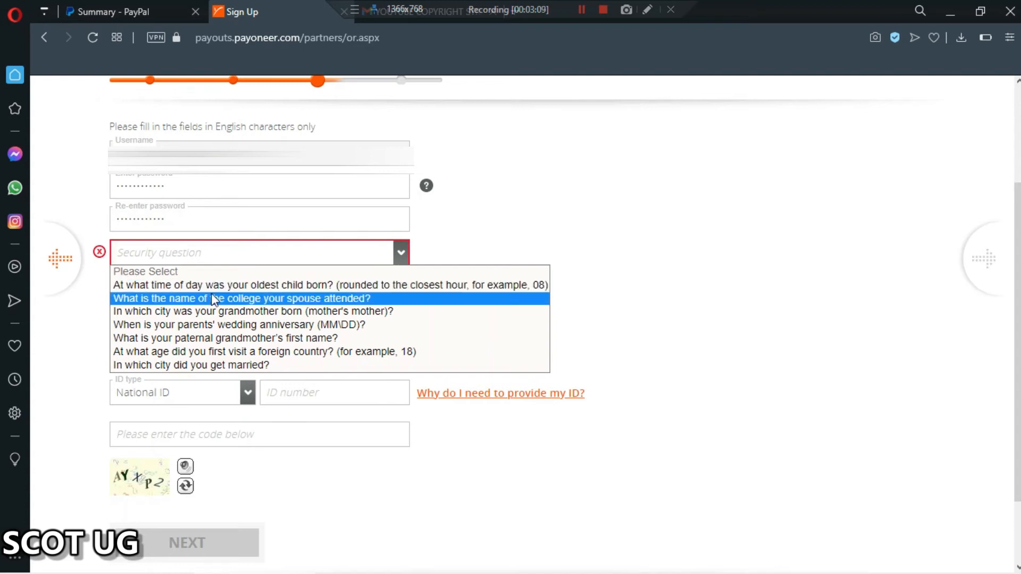
pyautogui.moveTo(225, 338)
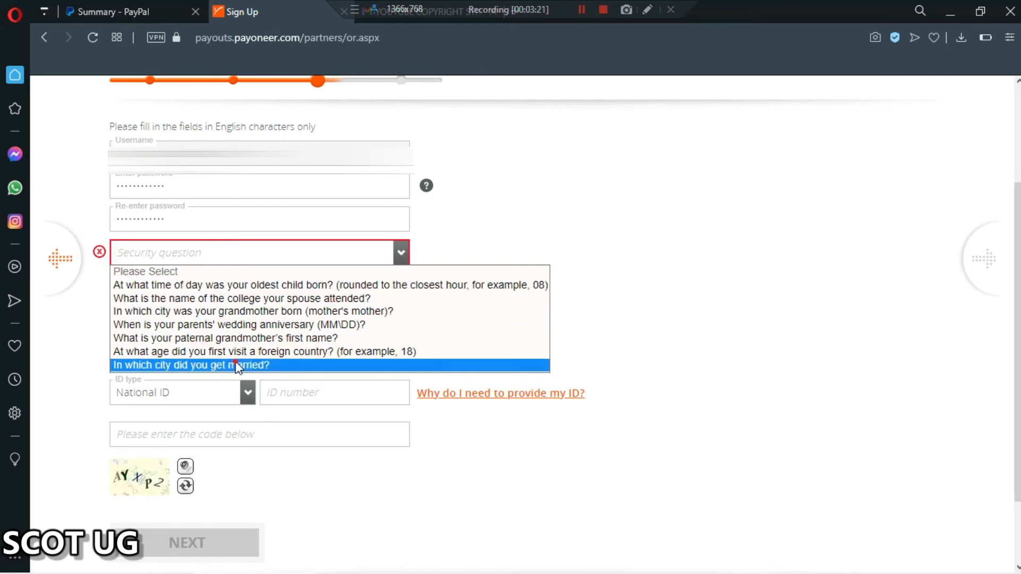
pyautogui.click(191, 365)
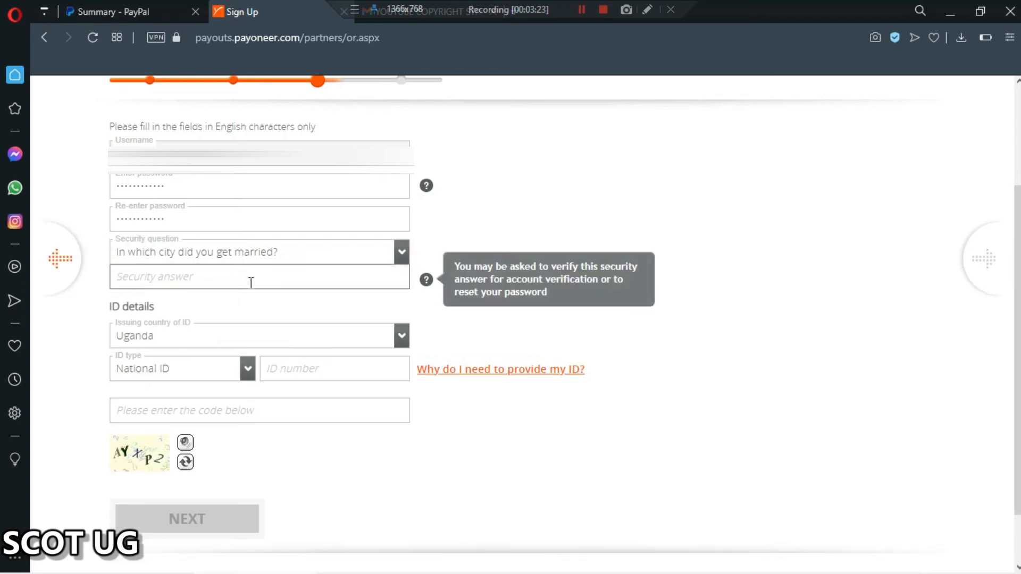
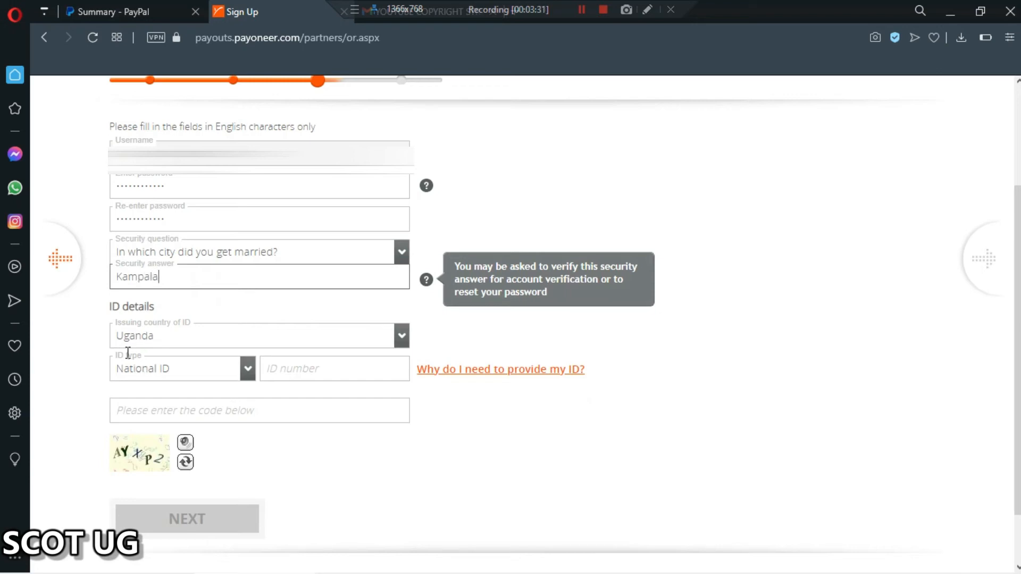
# Step: Enter the national ID number and captcha code, then submit to reach the bank account step
pyautogui.click(182, 368)
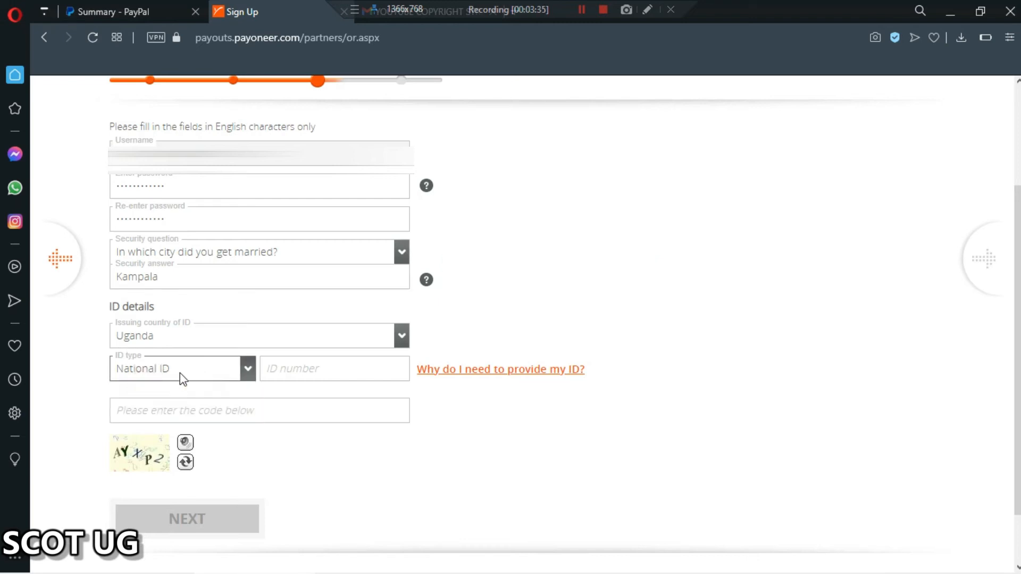
pyautogui.scroll(-3)
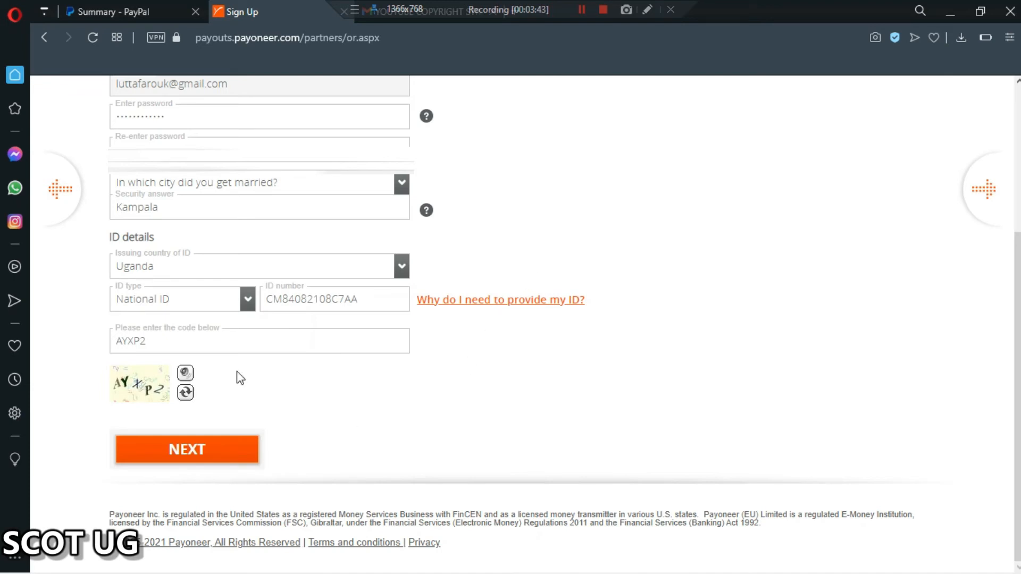
pyautogui.click(187, 449)
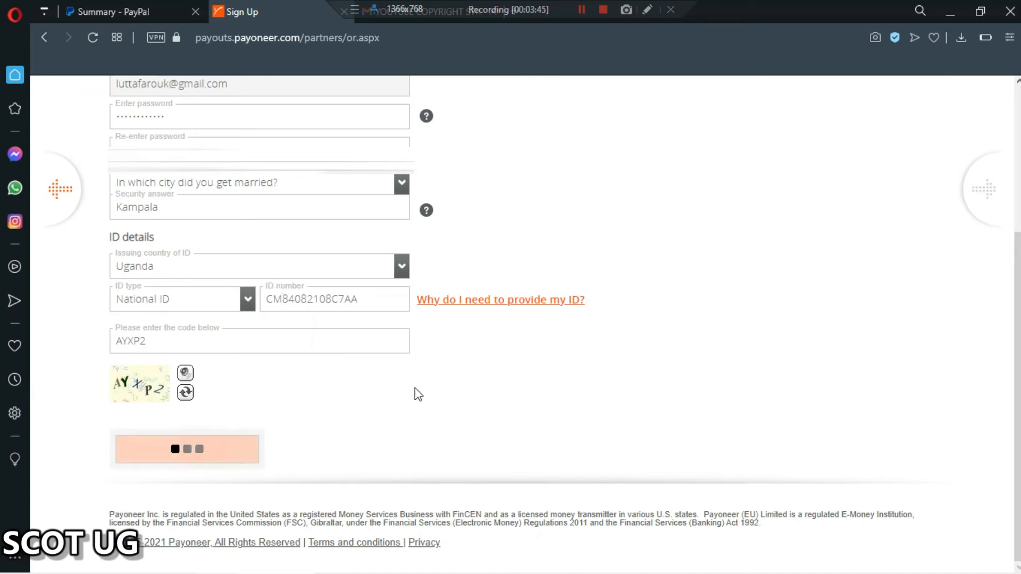
pyautogui.click(187, 449)
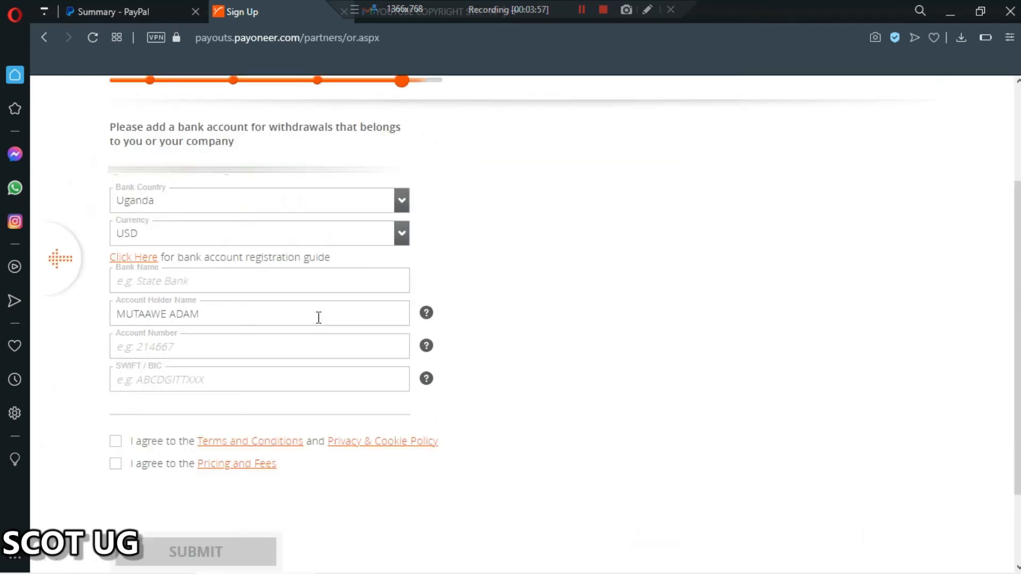
pyautogui.moveTo(235, 180)
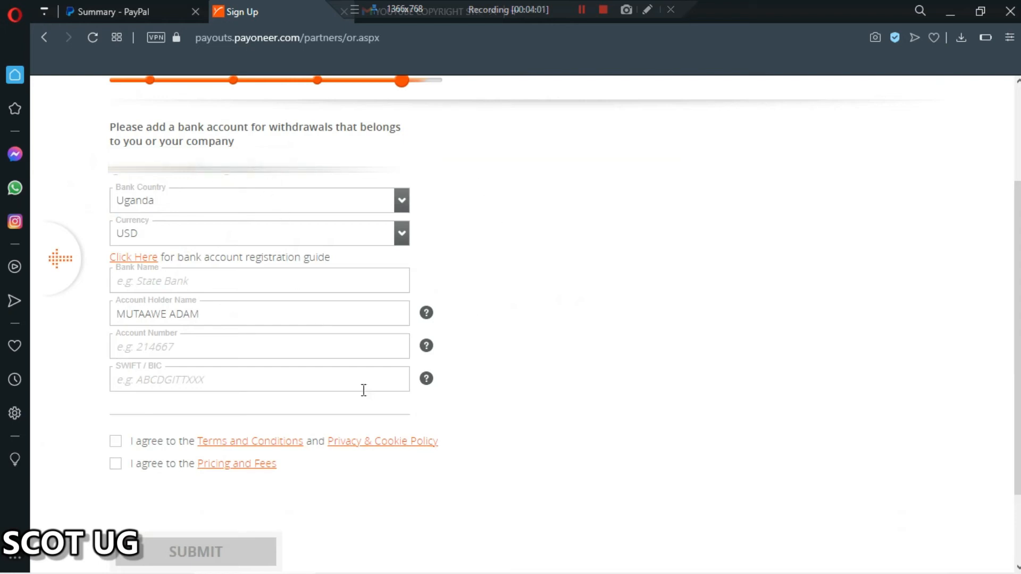
# Step: Submit the bank account details to land on the Congratulations review page
pyautogui.click(194, 552)
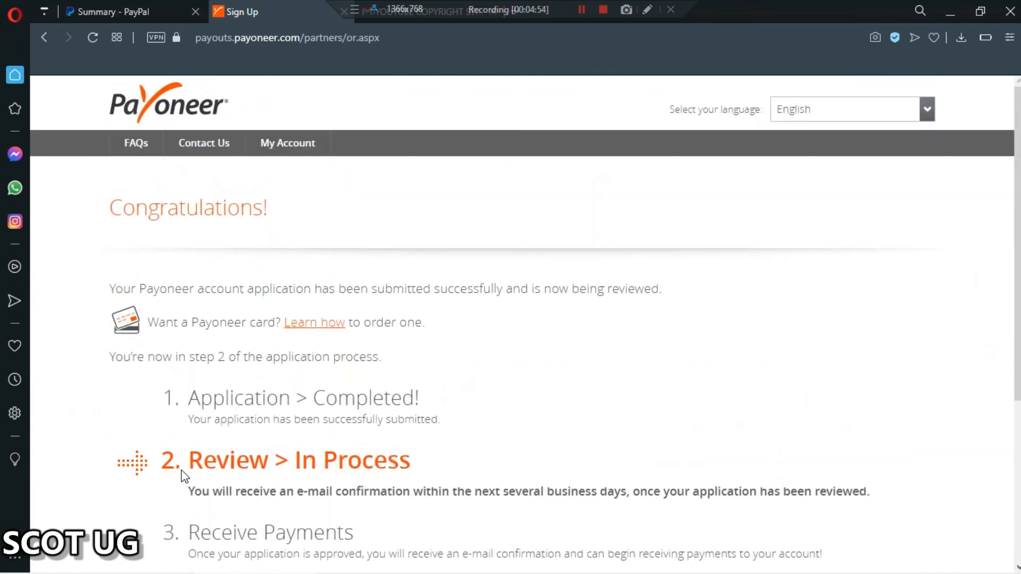
pyautogui.scroll(-3)
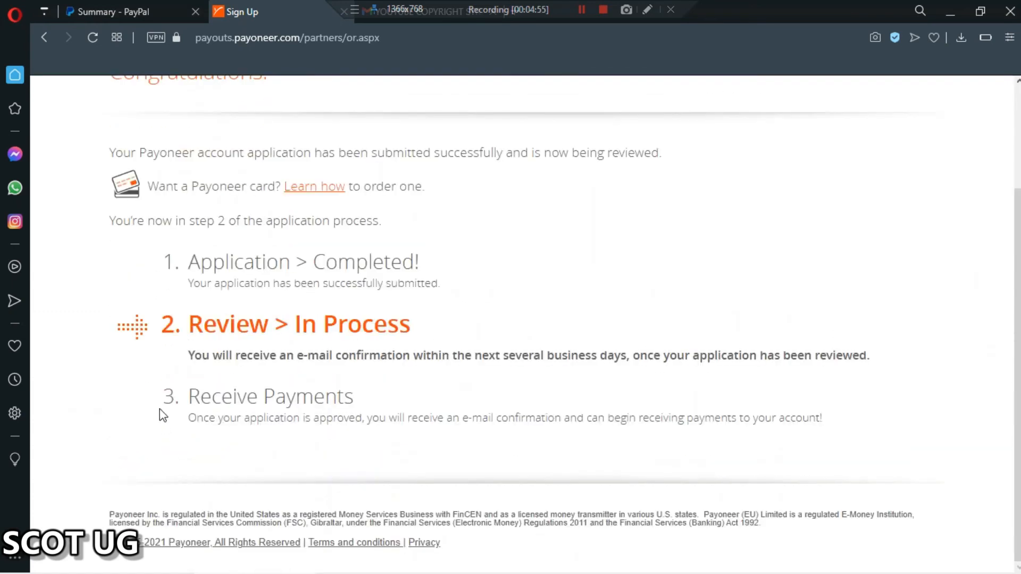
pyautogui.moveTo(166, 184)
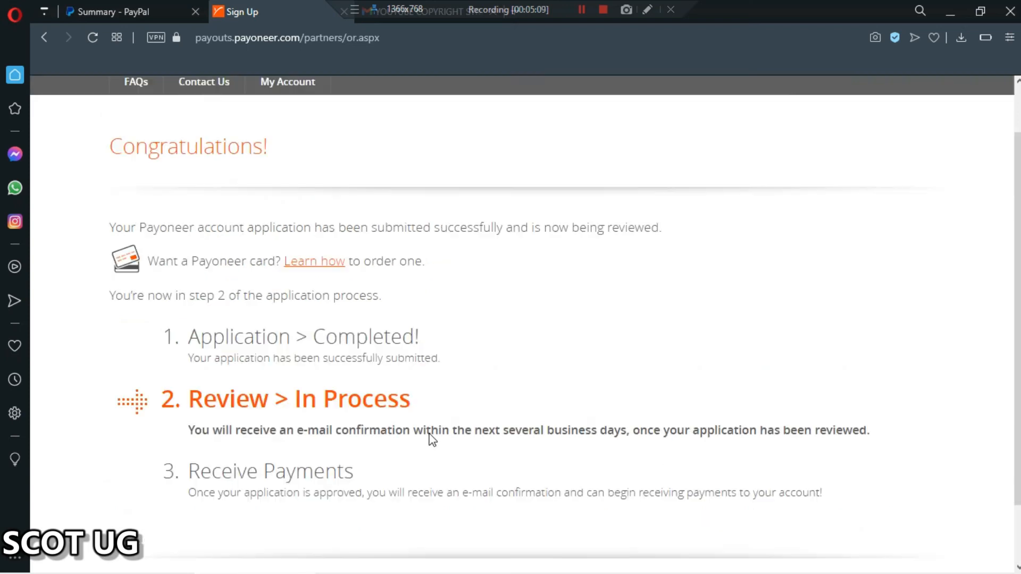
# Step: Glance at the PayPal dashboard, then return to the Sign Up tab showing payoneer.com
pyautogui.click(117, 12)
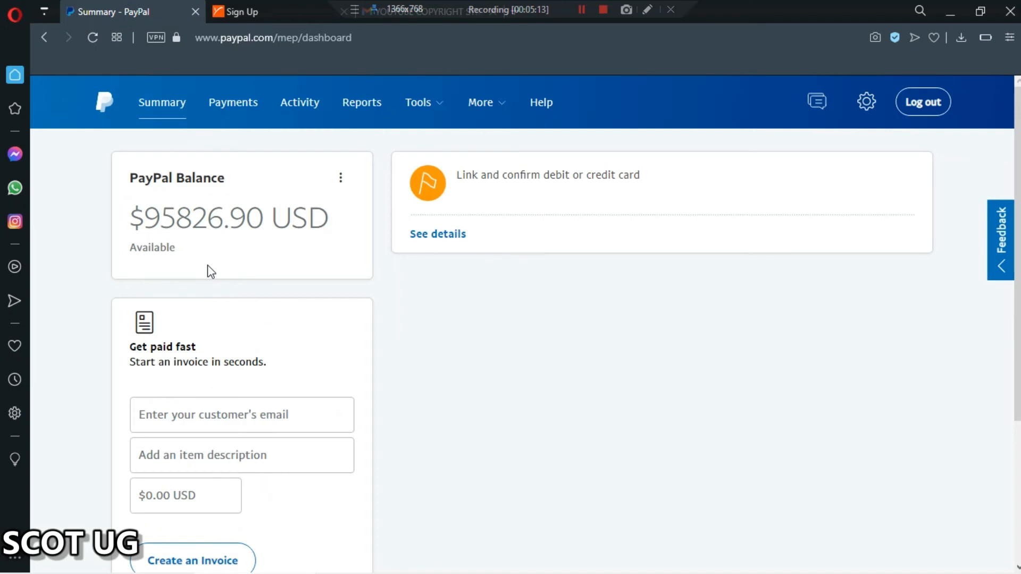
pyautogui.moveTo(195, 244)
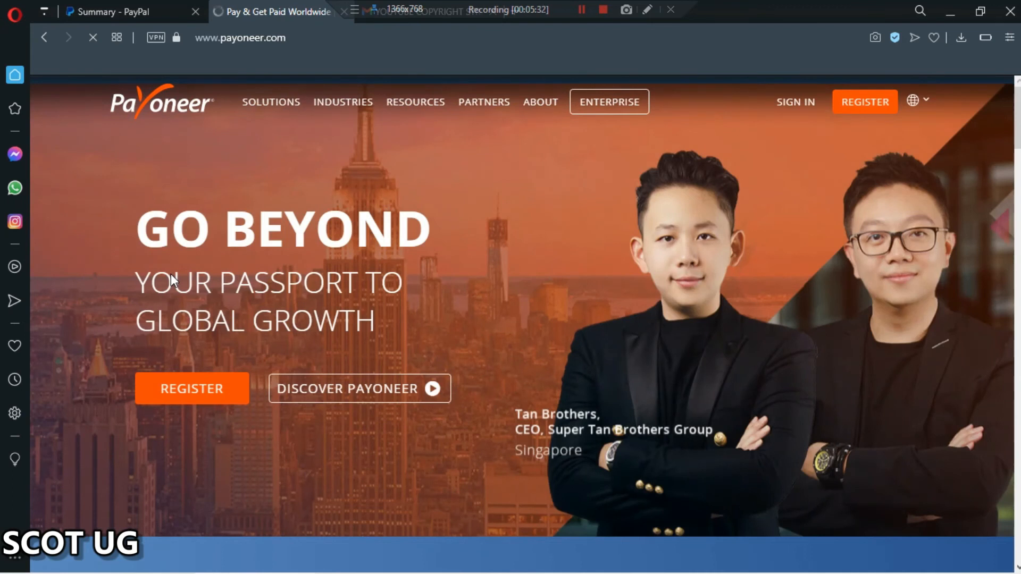
pyautogui.moveTo(142, 55)
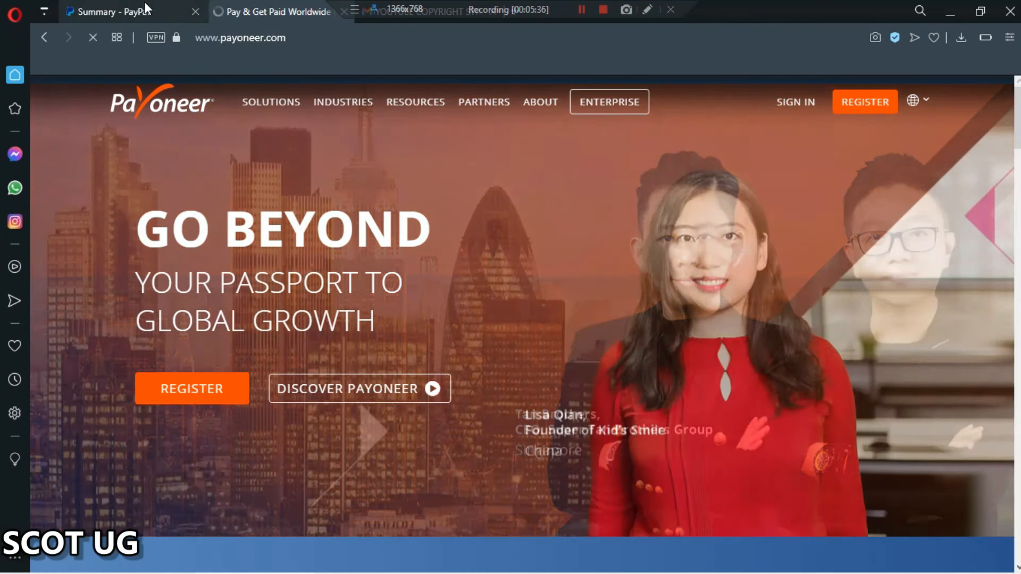
pyautogui.click(124, 12)
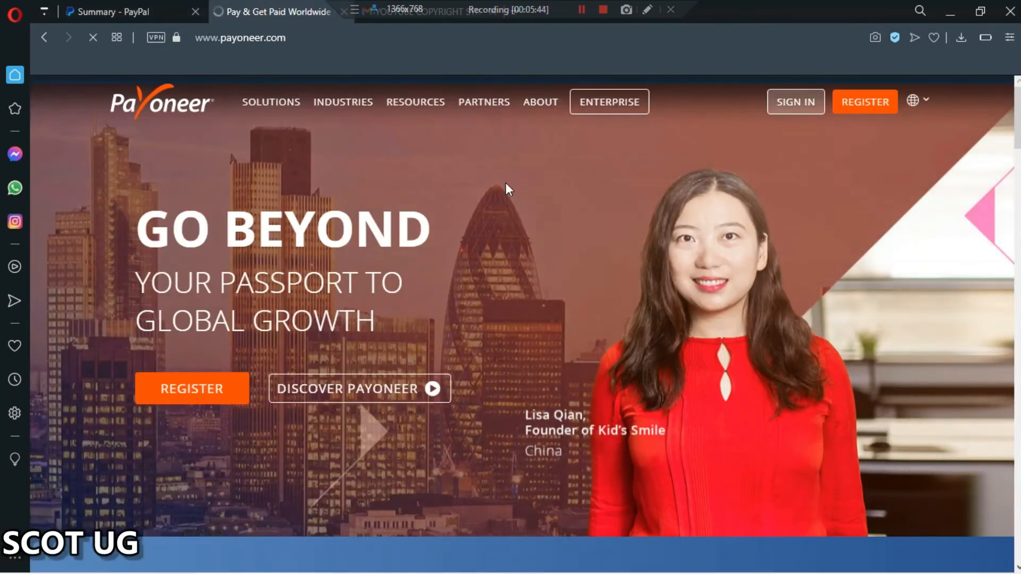
pyautogui.scroll(-3)
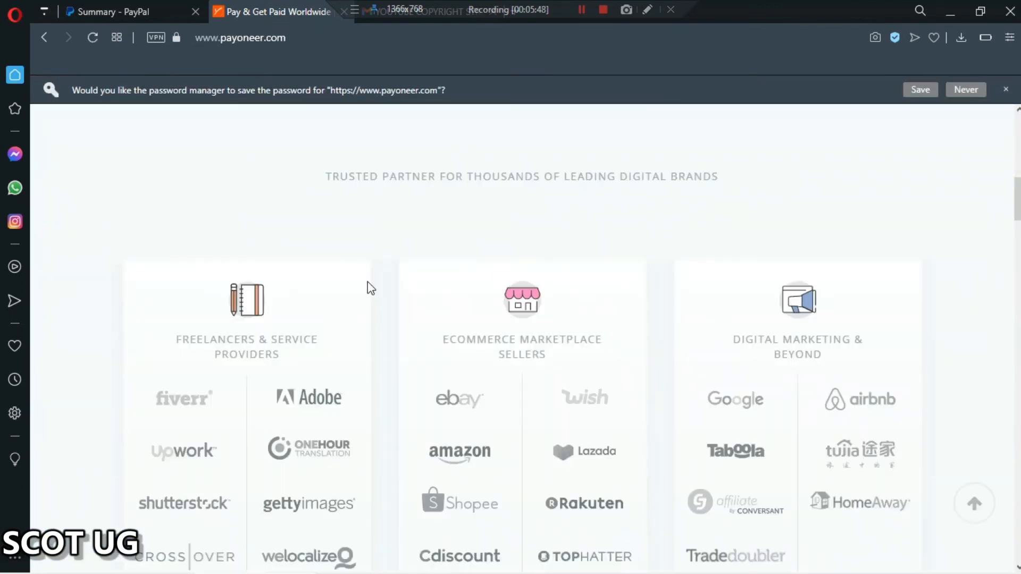
pyautogui.scroll(-3)
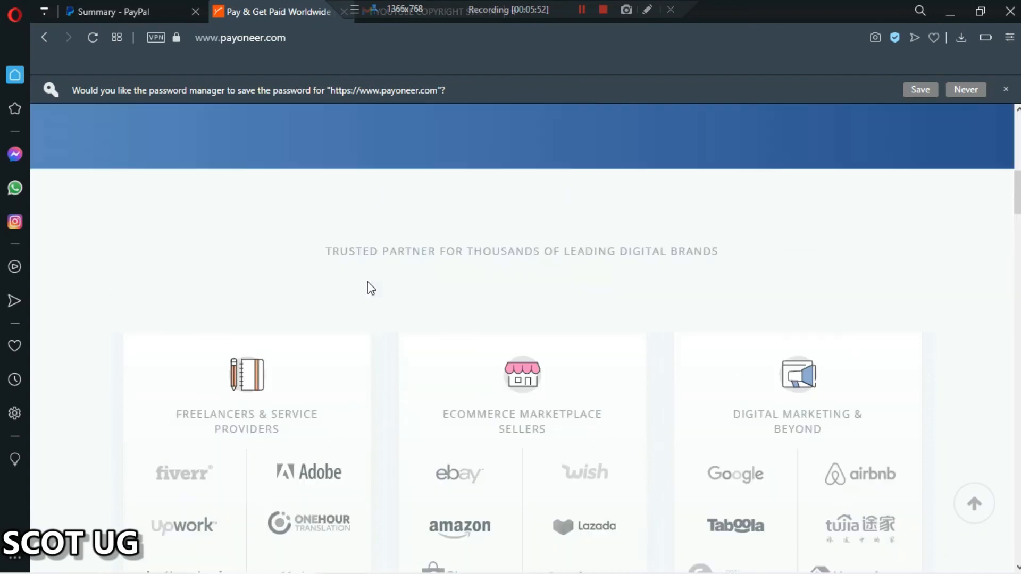
pyautogui.scroll(-3)
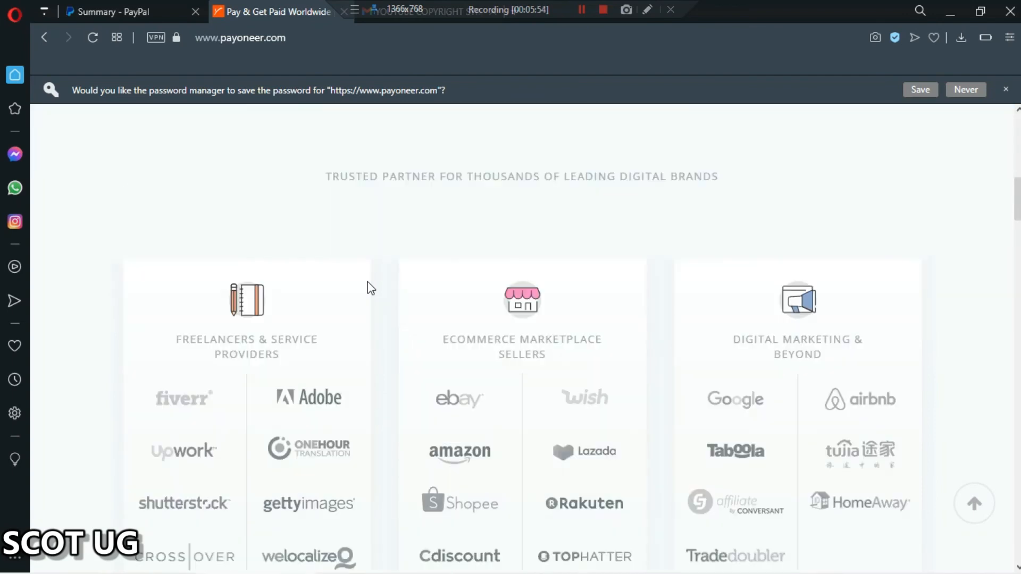
pyautogui.scroll(-3)
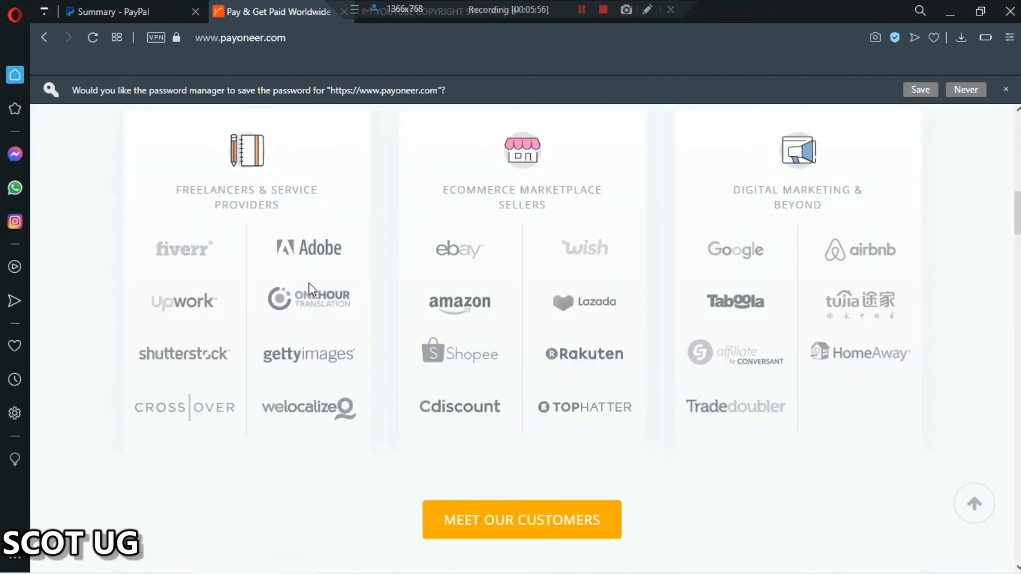
pyautogui.moveTo(199, 362)
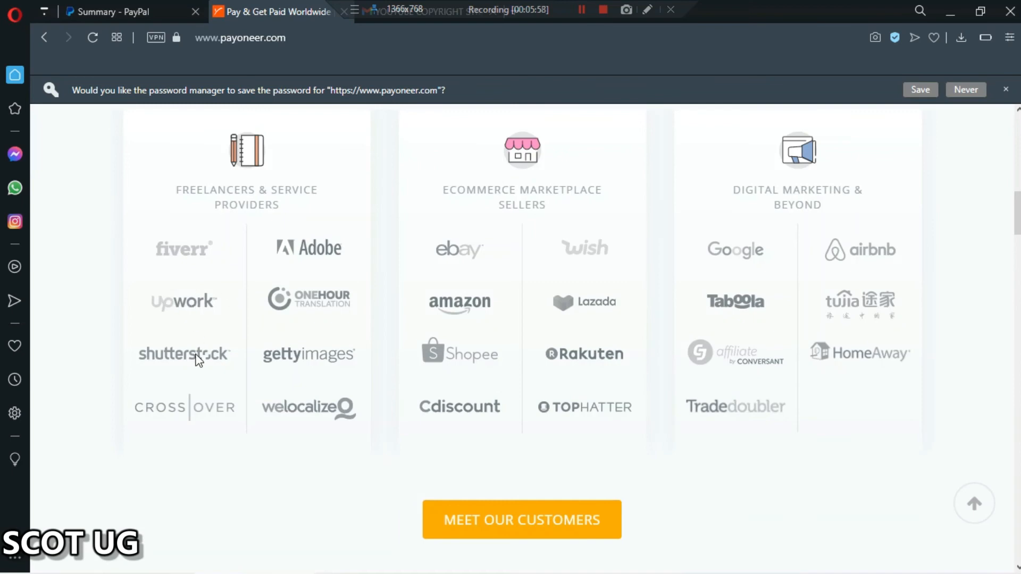
pyautogui.moveTo(275, 300)
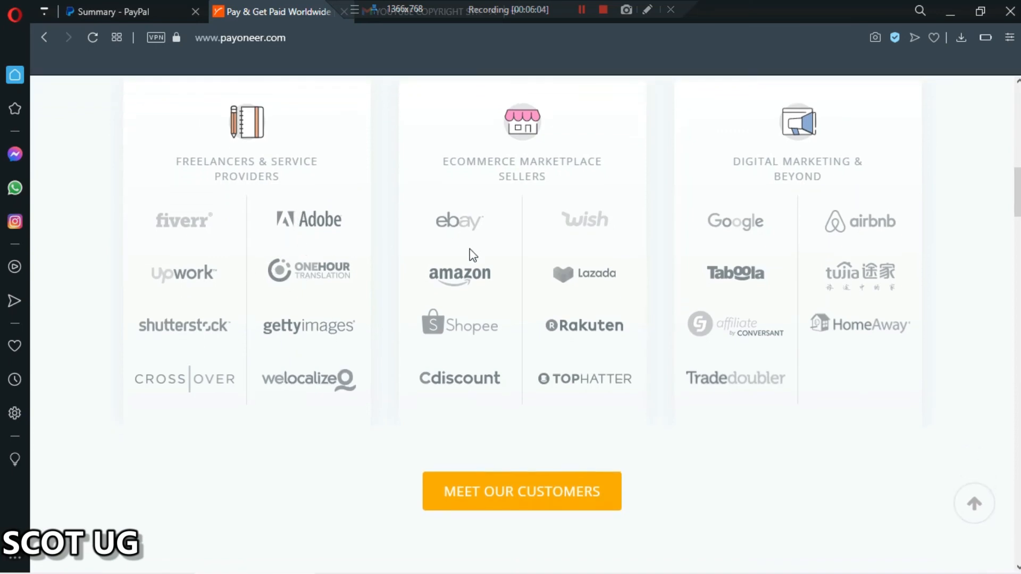
pyautogui.moveTo(423, 182)
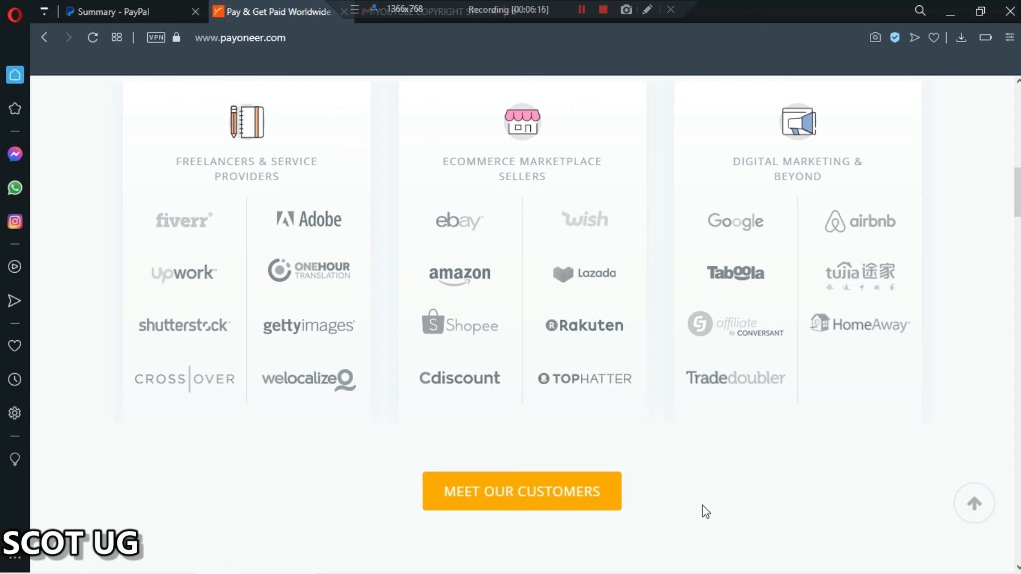
pyautogui.scroll(3)
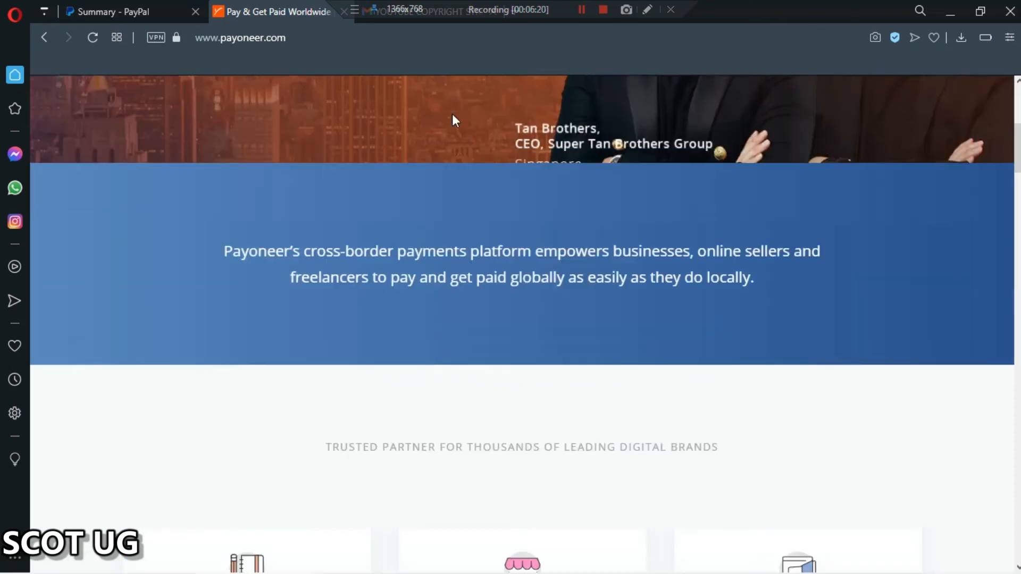
pyautogui.scroll(3)
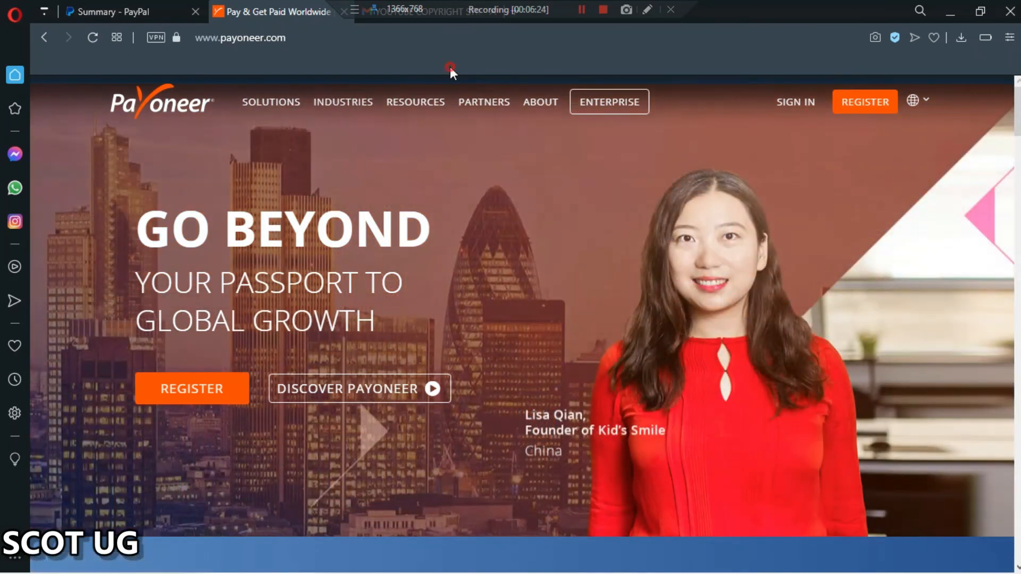
pyautogui.moveTo(294, 107)
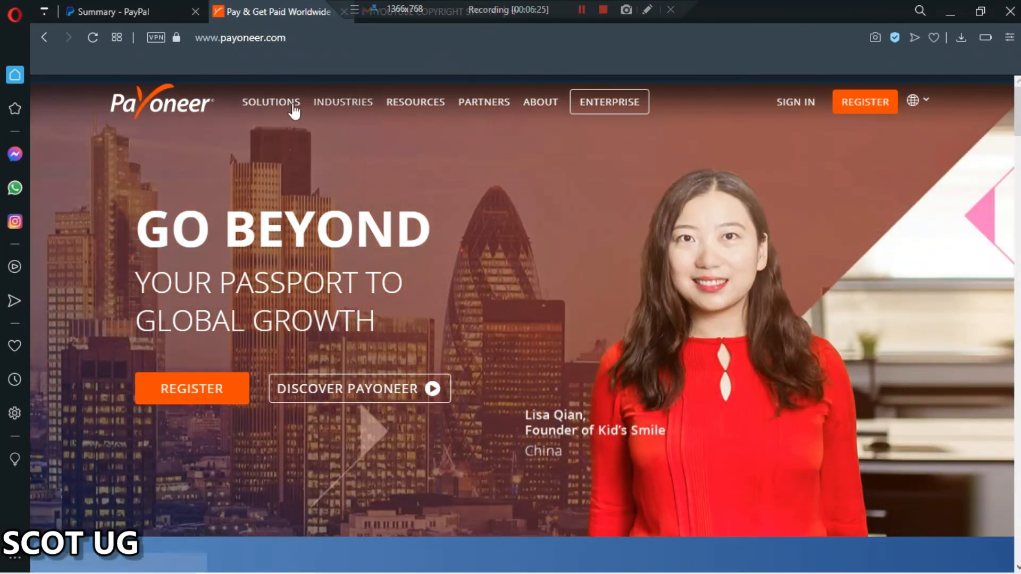
# Step: Check the PayPal dashboard, then open the SCOT UG YouTube channel and scroll to Uploads
pyautogui.click(117, 11)
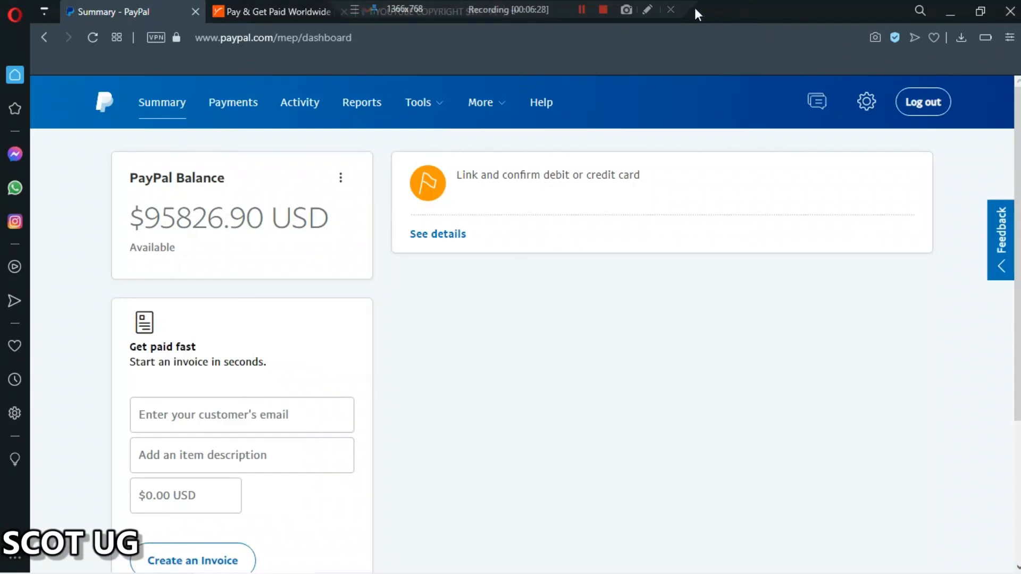
pyautogui.click(269, 12)
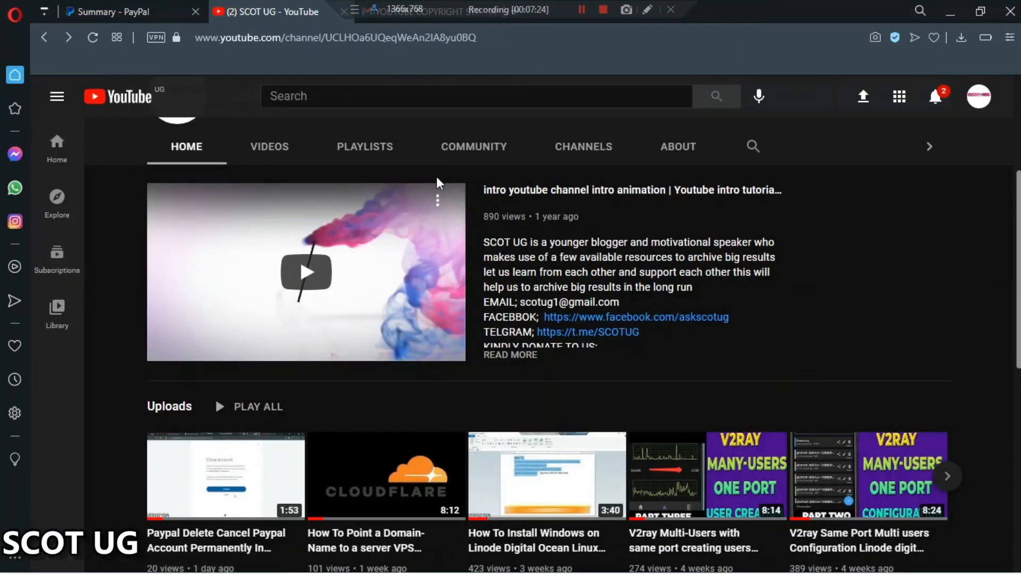
pyautogui.scroll(-3)
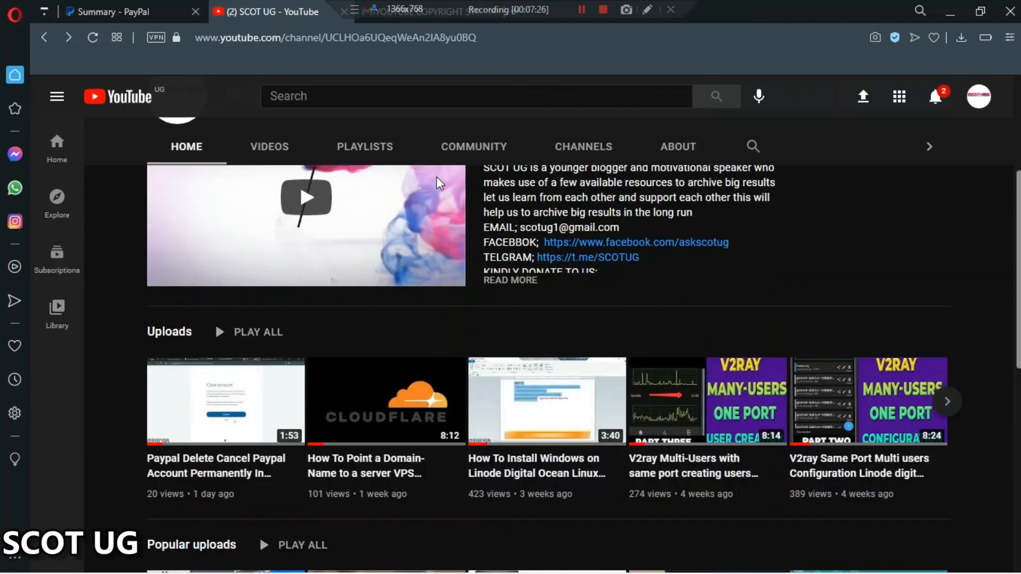